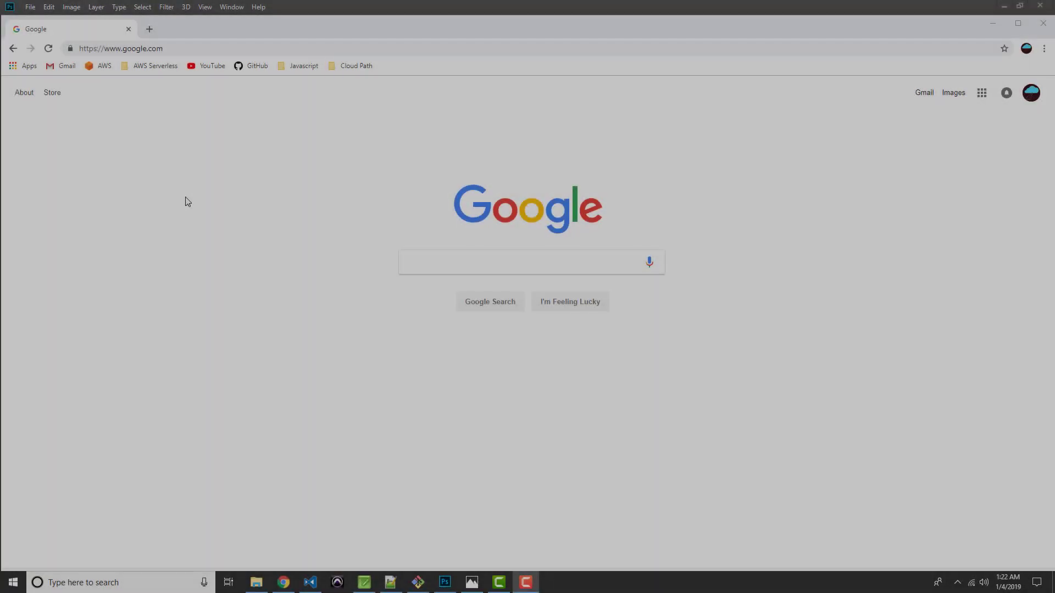
mouse_move(330, 257)
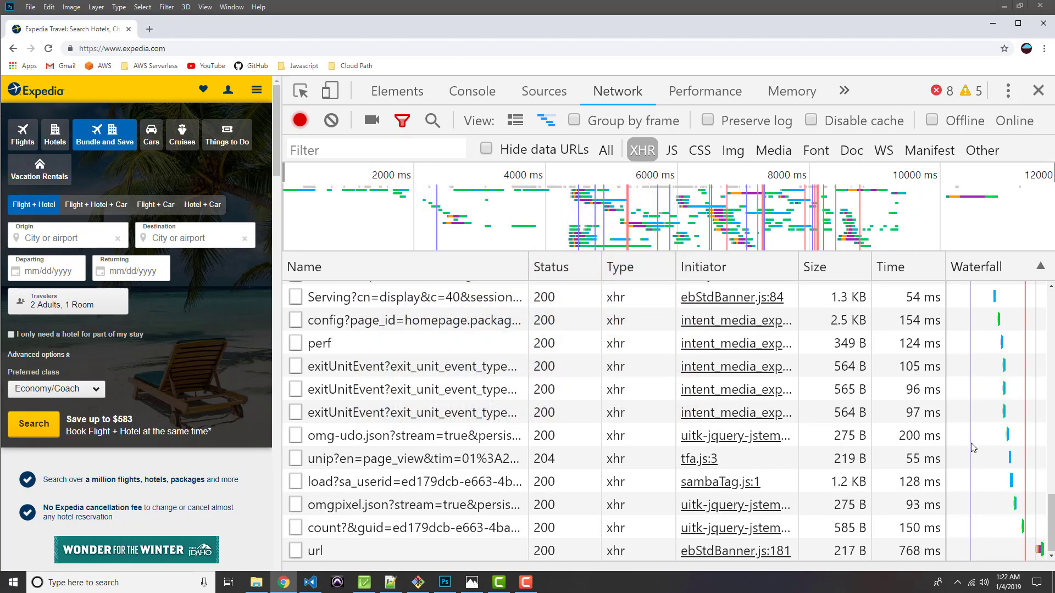
mouse_move(916, 447)
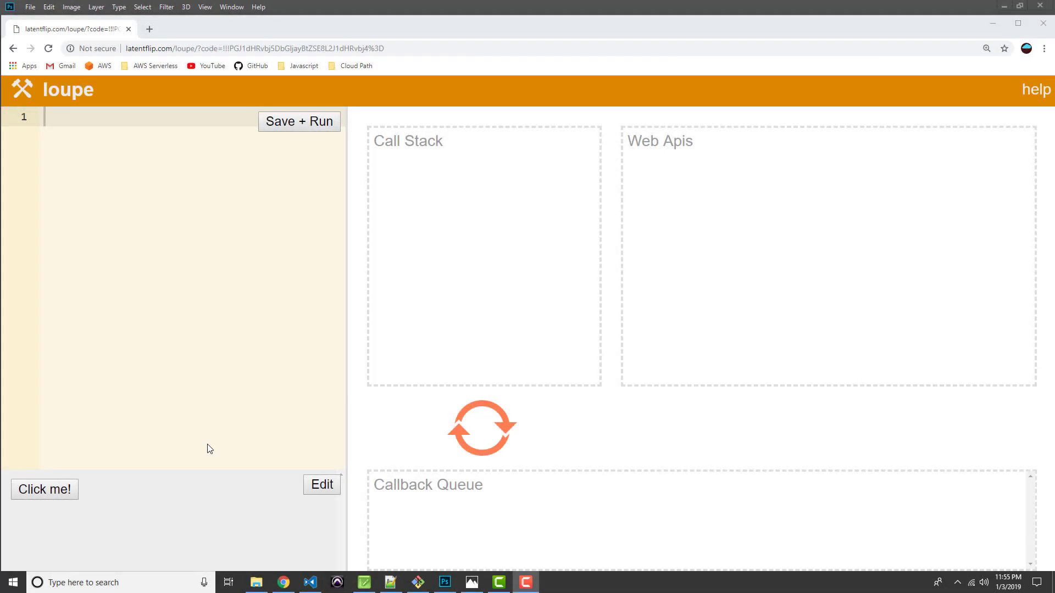
mouse_move(374, 398)
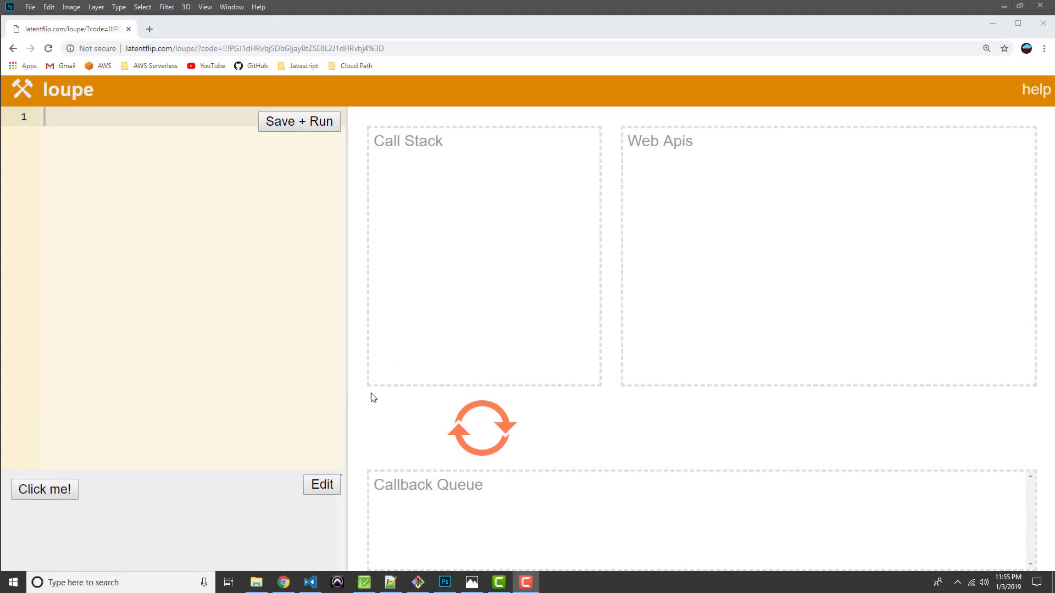
mouse_move(363, 369)
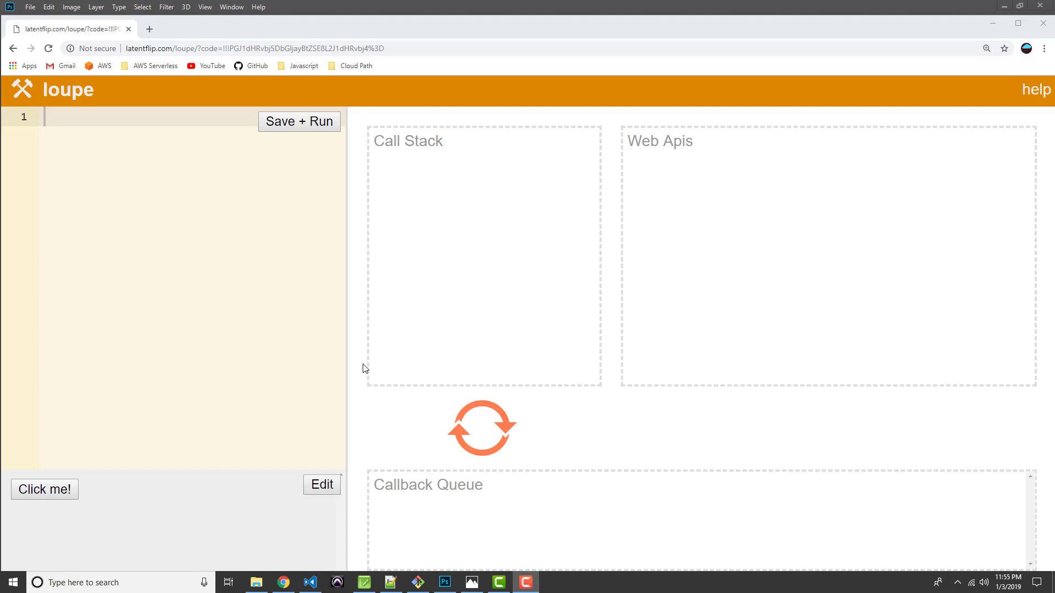
mouse_move(397, 261)
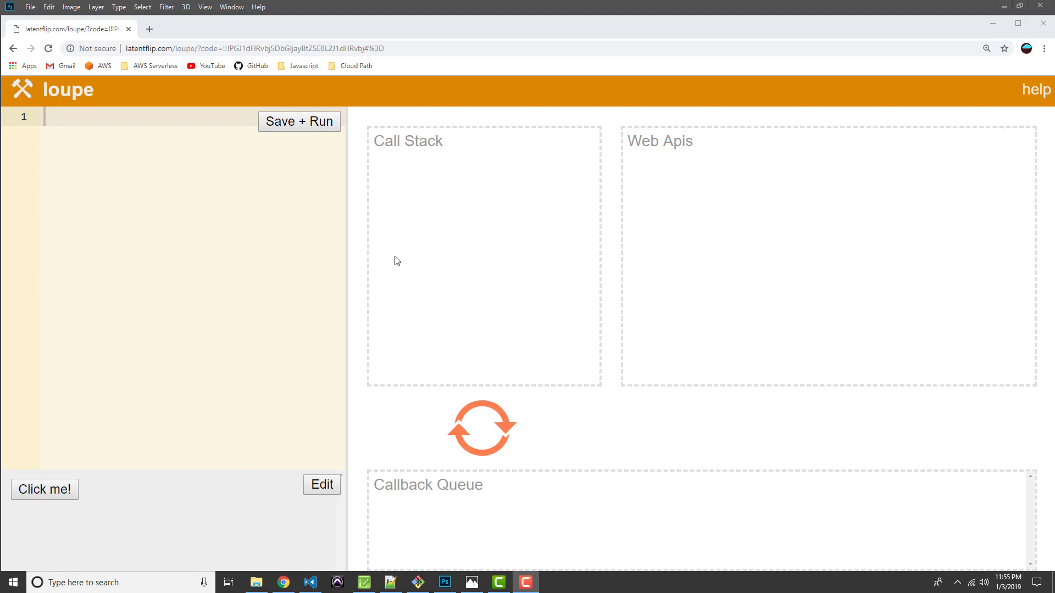
mouse_move(119, 137)
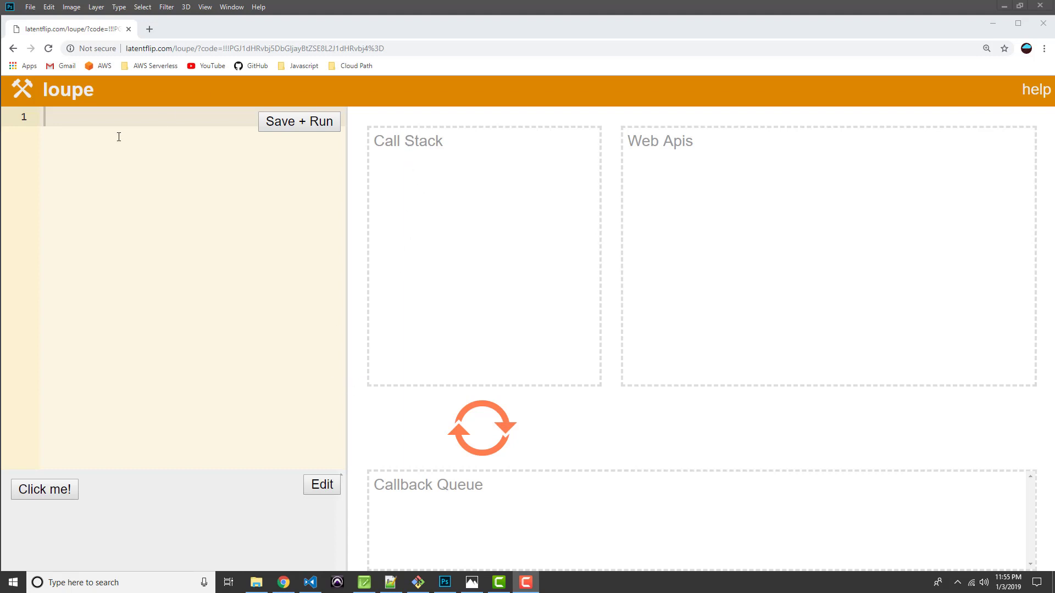
mouse_move(153, 191)
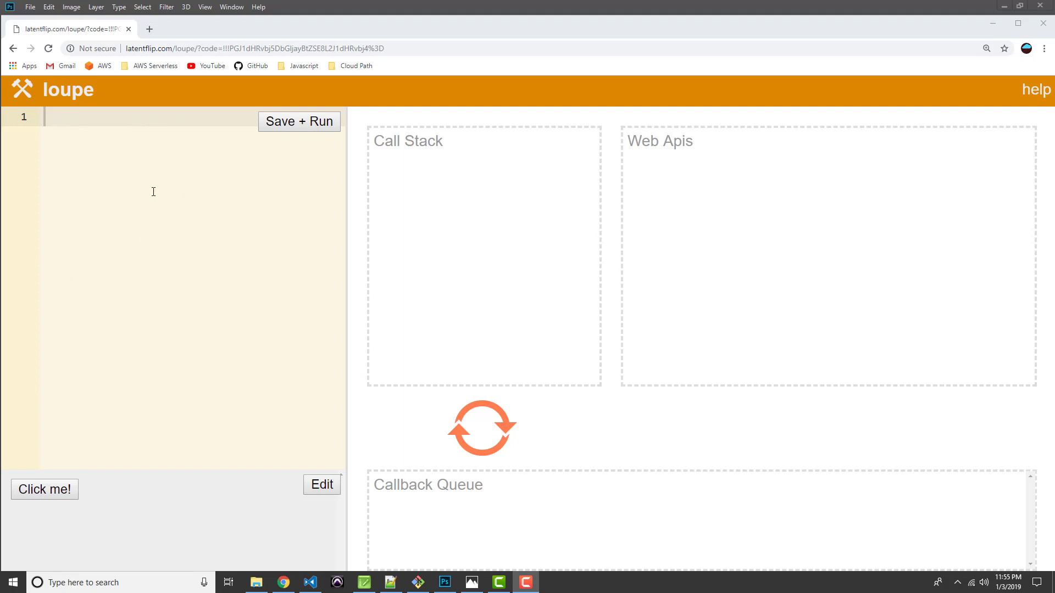
mouse_move(382, 207)
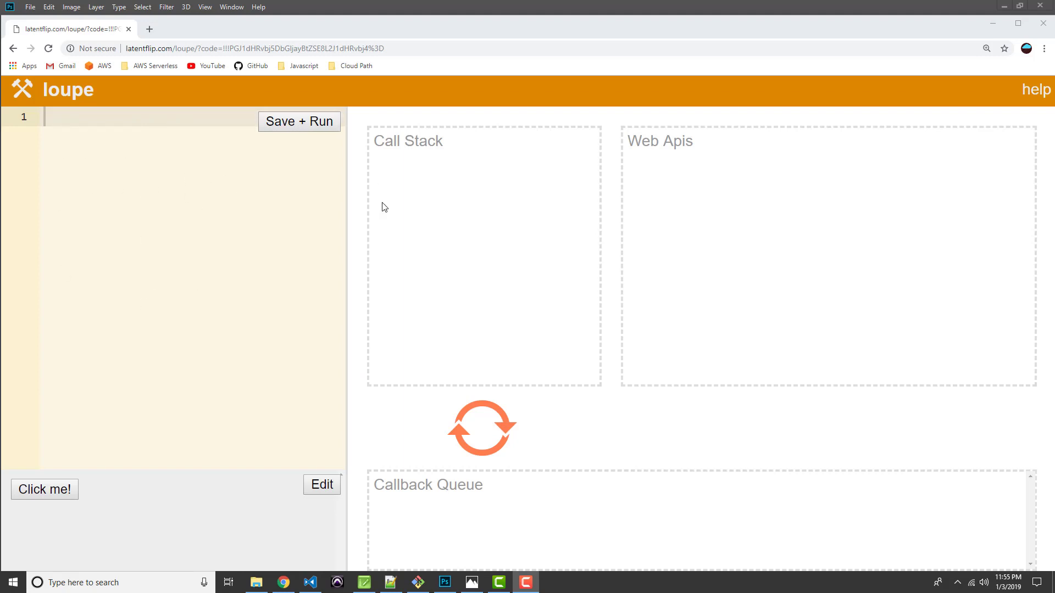
mouse_move(435, 362)
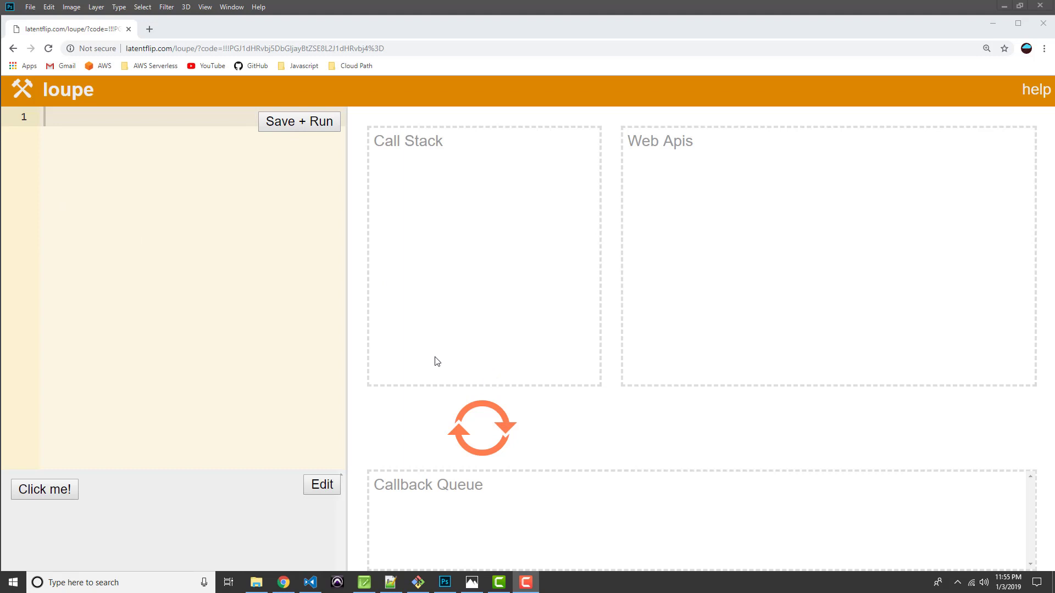
mouse_move(489, 190)
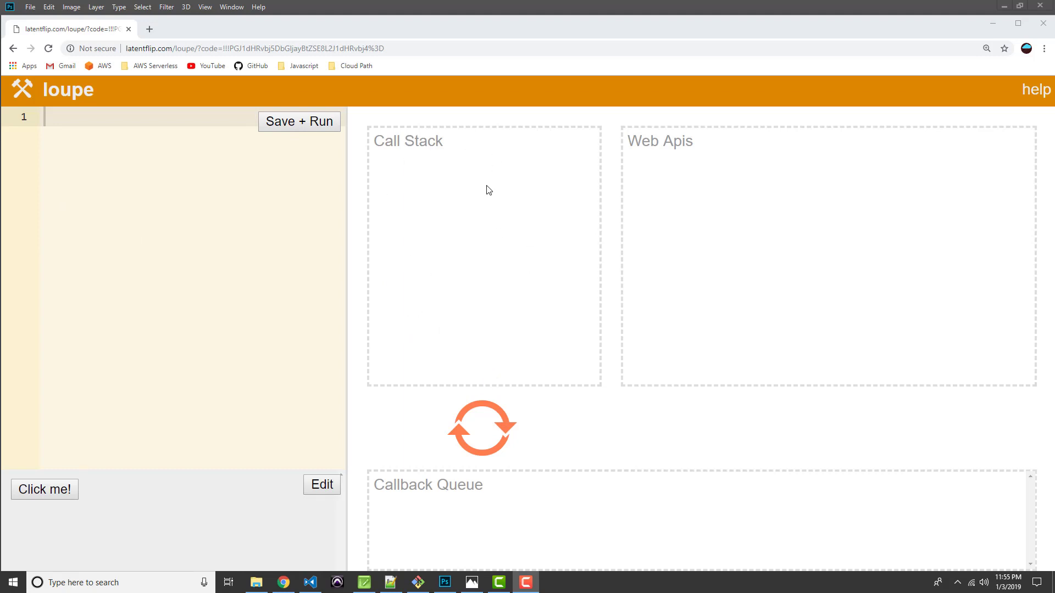
mouse_move(492, 455)
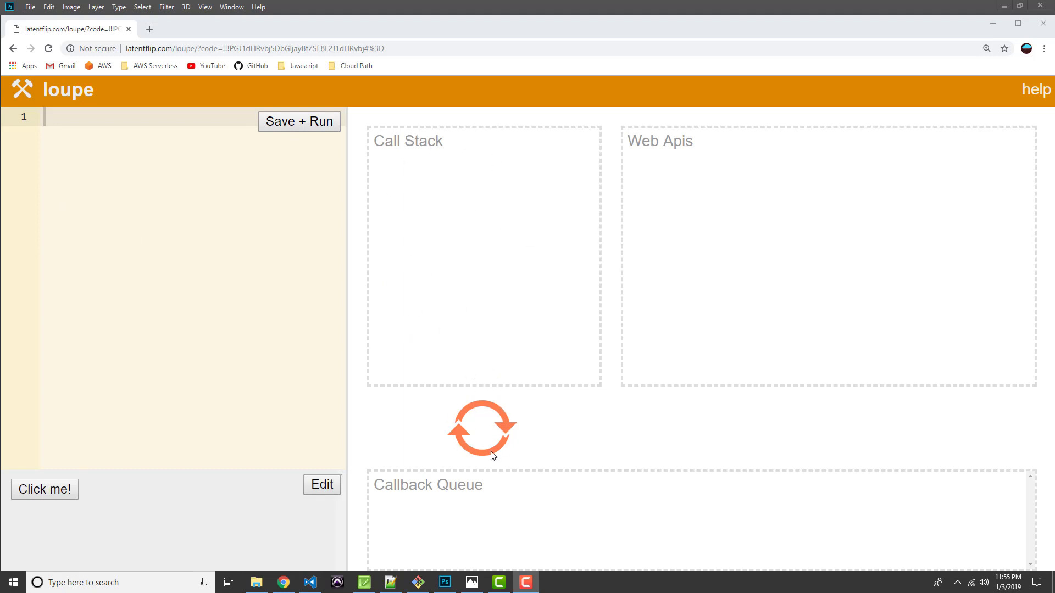
mouse_move(670, 63)
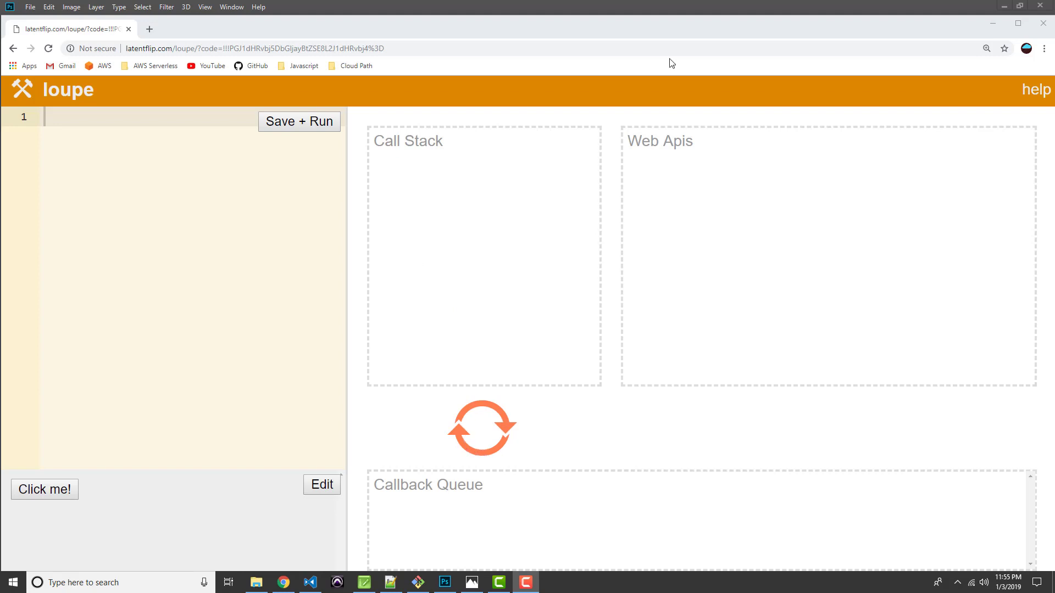
mouse_move(438, 486)
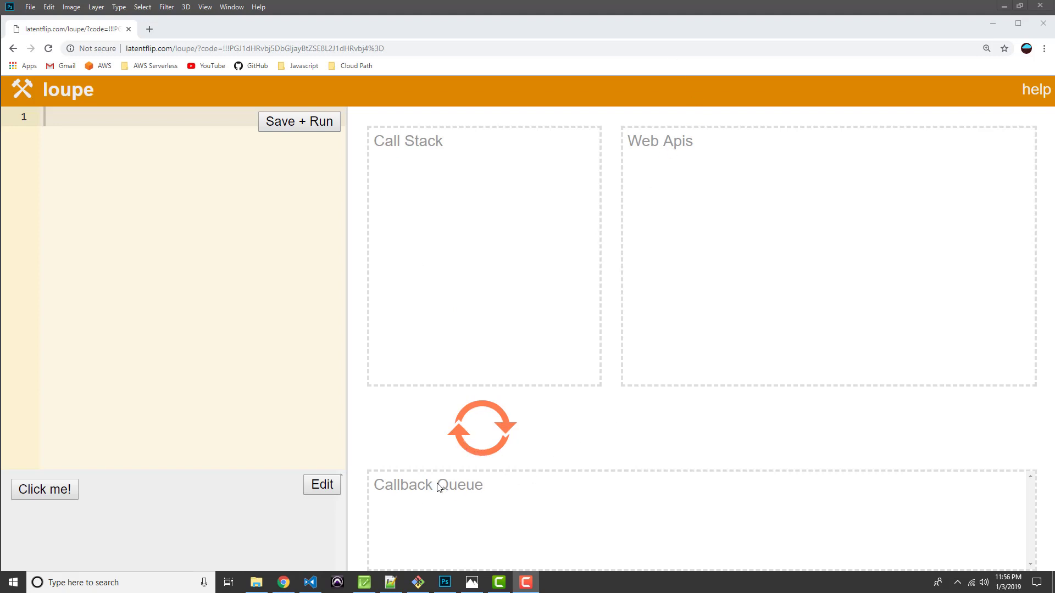
mouse_move(402, 422)
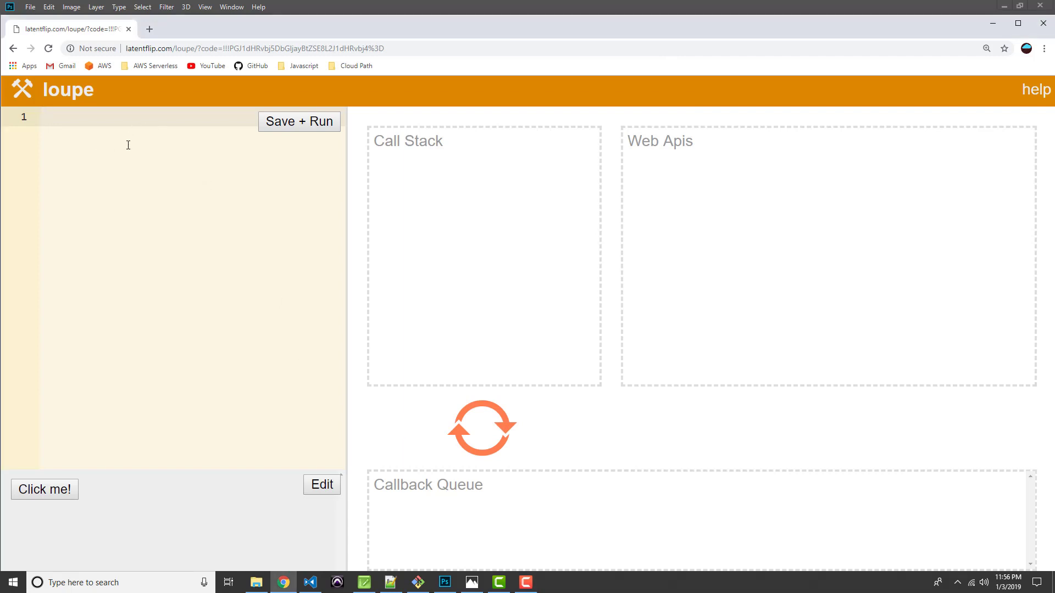
- After blank lines, write function getName() { var name = "Bilbo Baggins"; }
key("Enter")
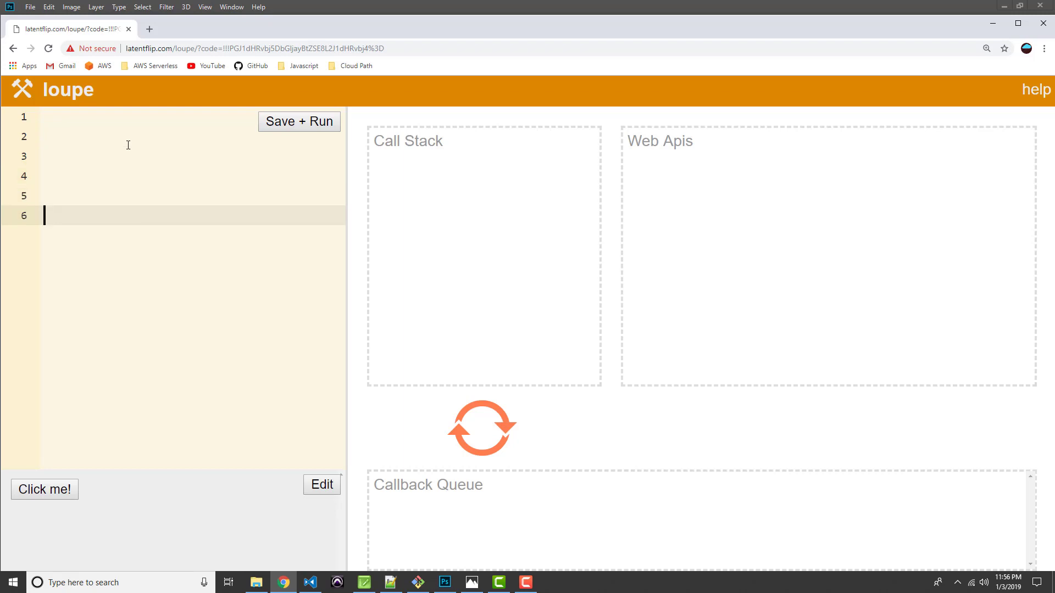
type("functio")
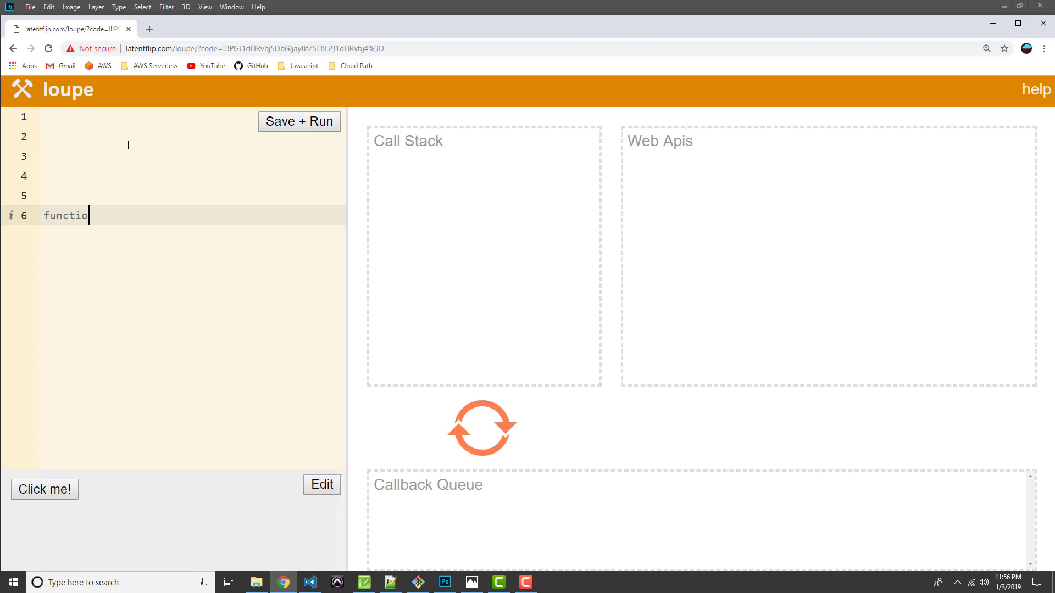
type("n ge")
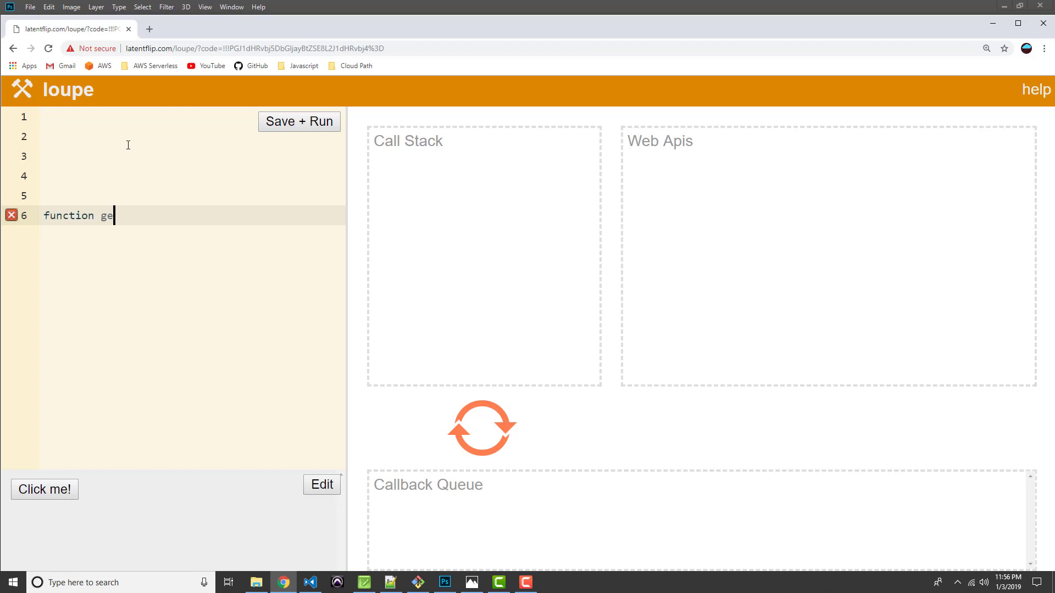
type("tName()")
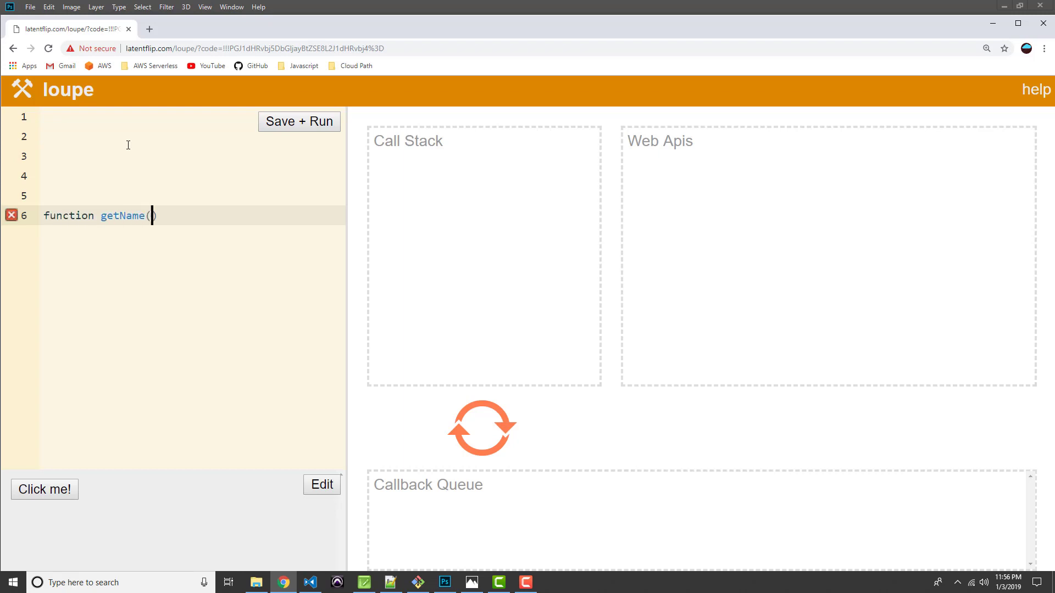
type(") {")
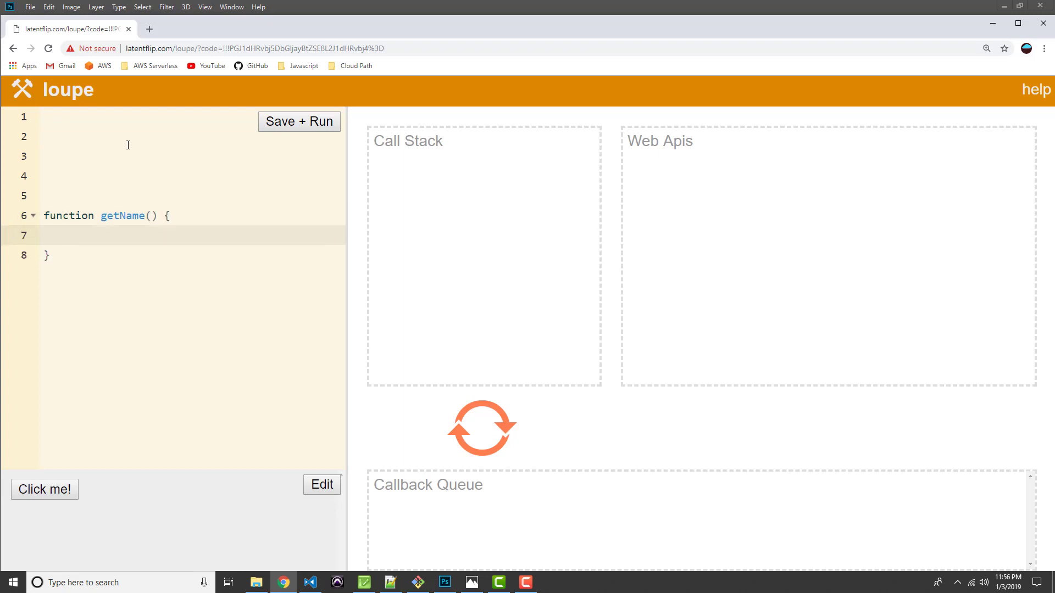
type("var name")
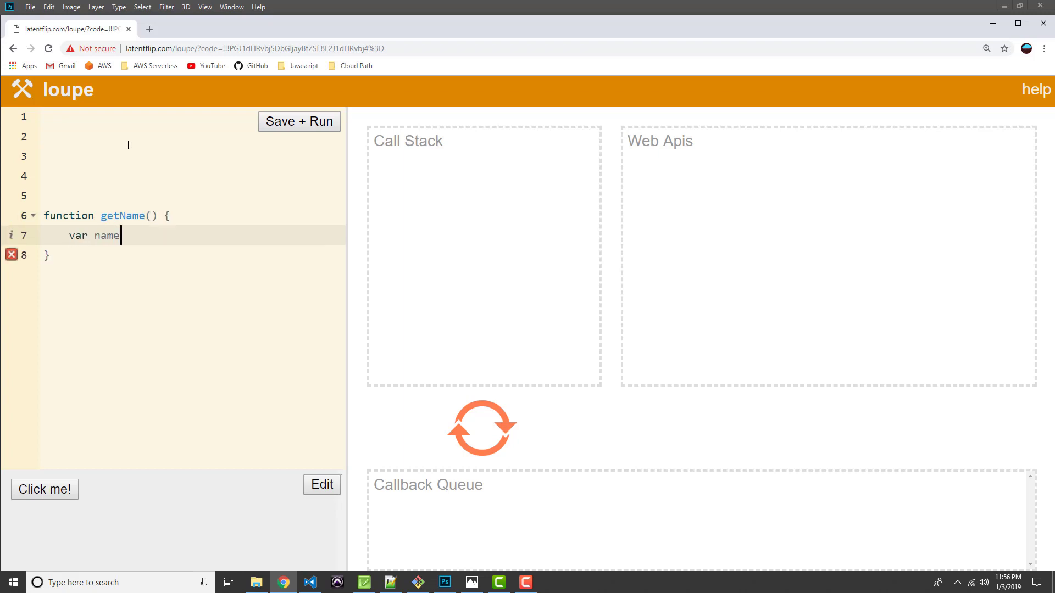
type("= \"\"")
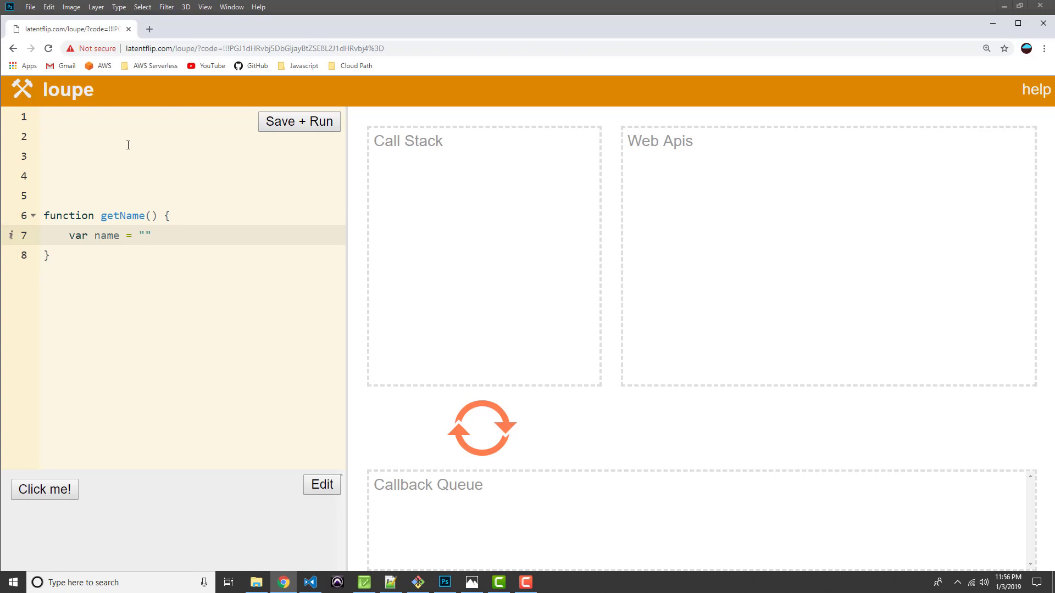
type("Bilbo Bag")
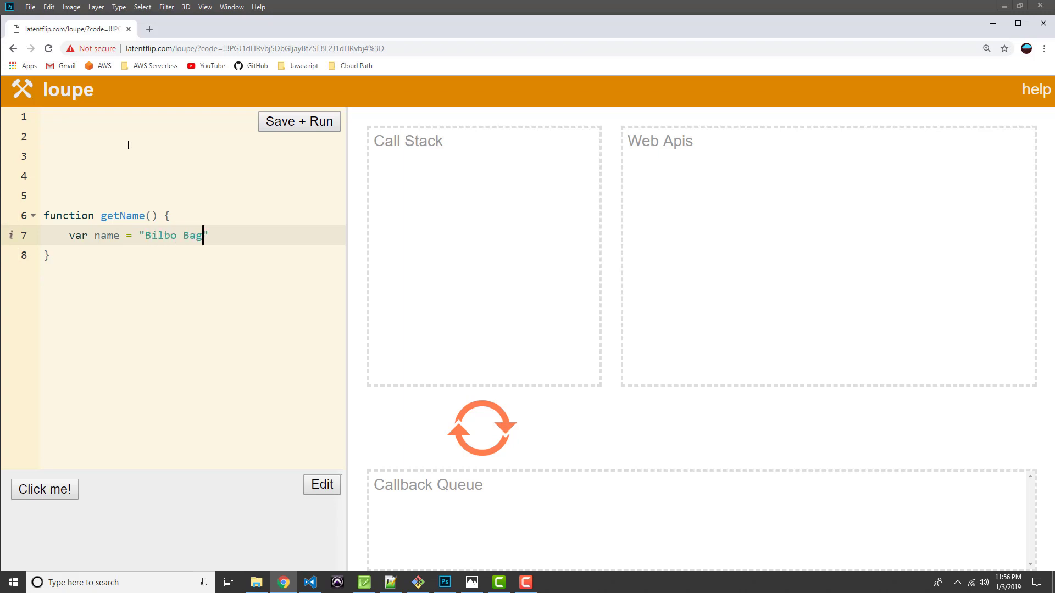
type("gins")
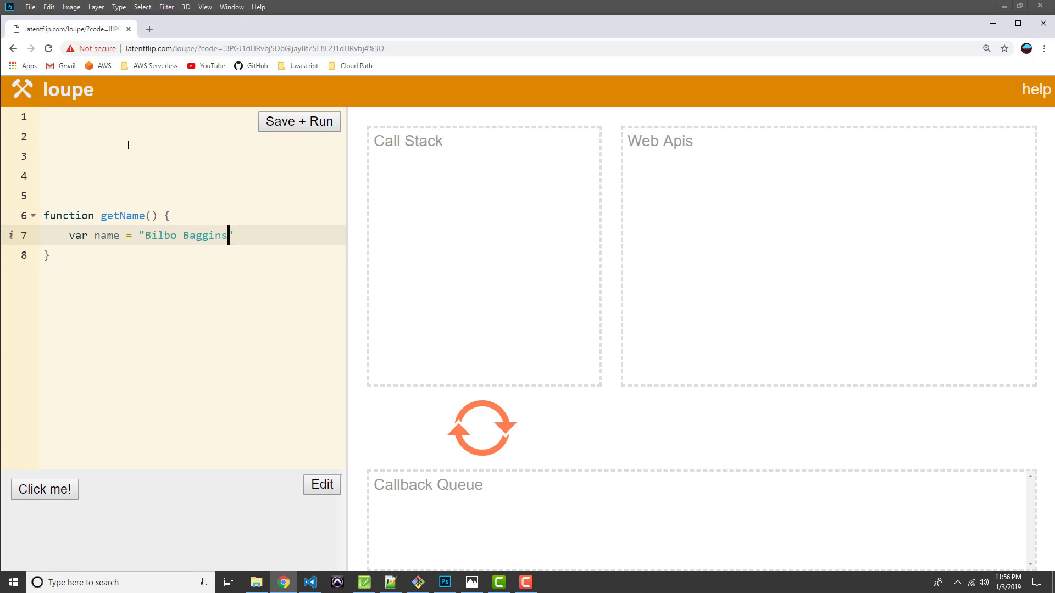
type(";")
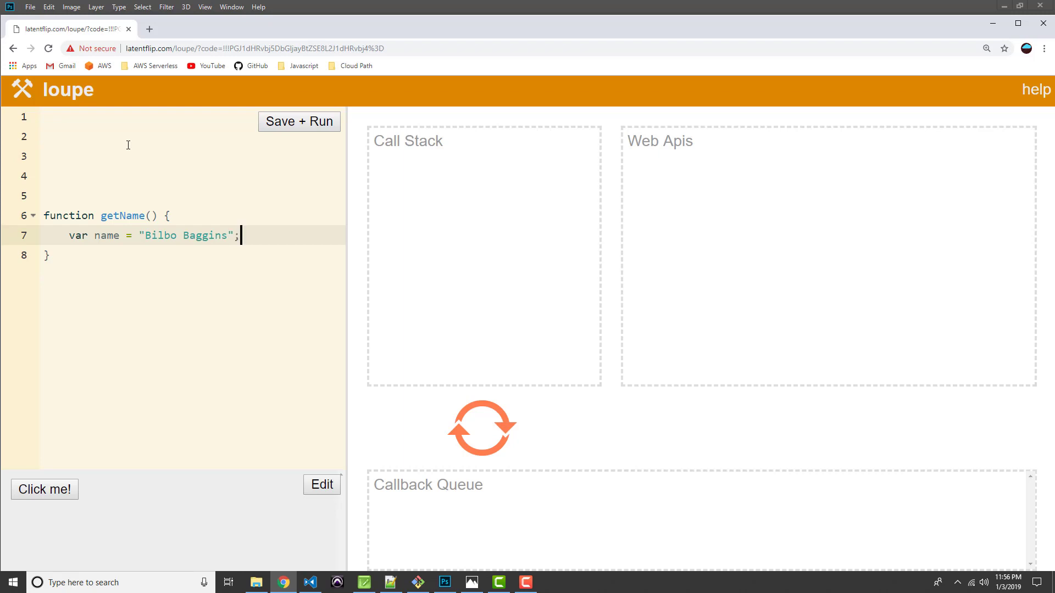
- Start function createMessage(name) { above getName with an empty body line
left_click(95, 176)
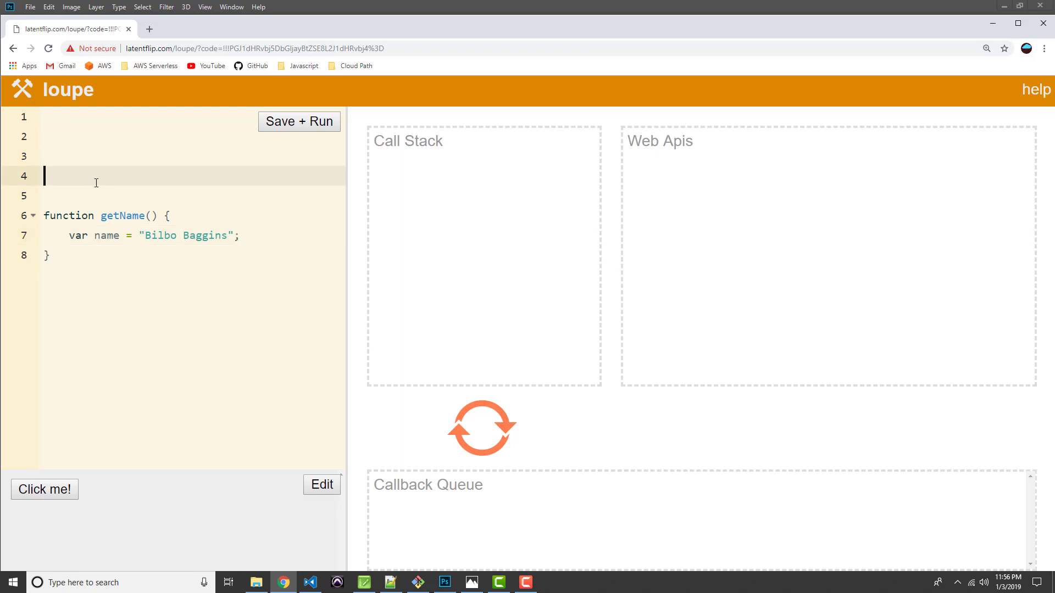
type("func")
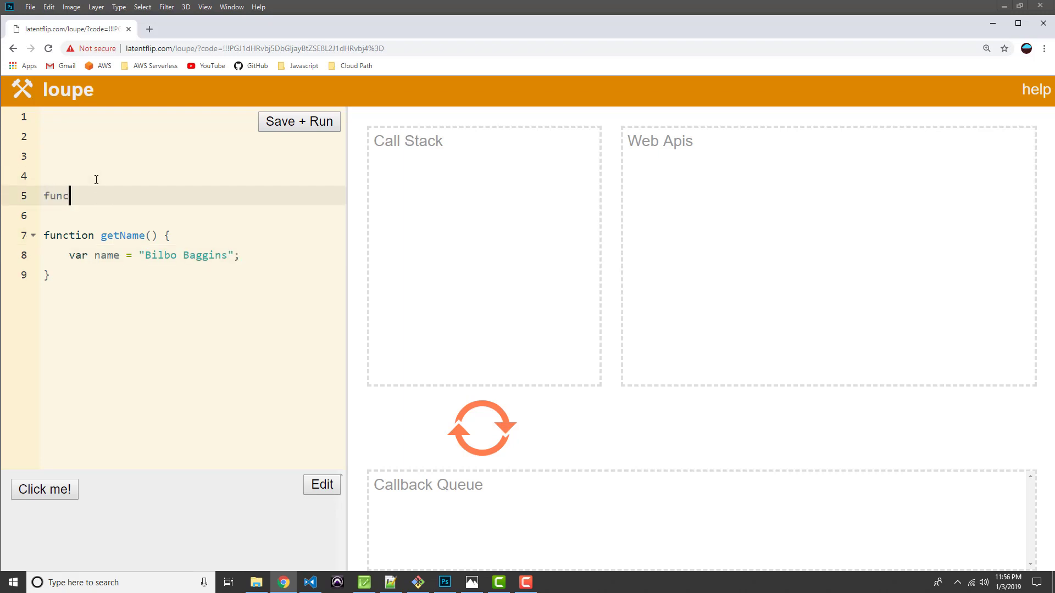
type("tion cr")
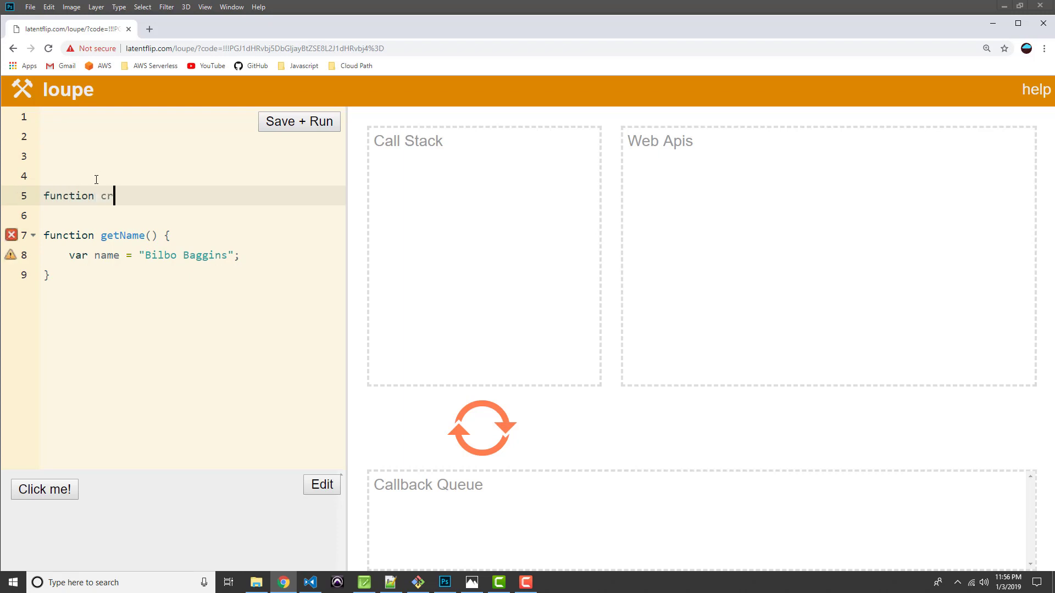
type("eateMessage")
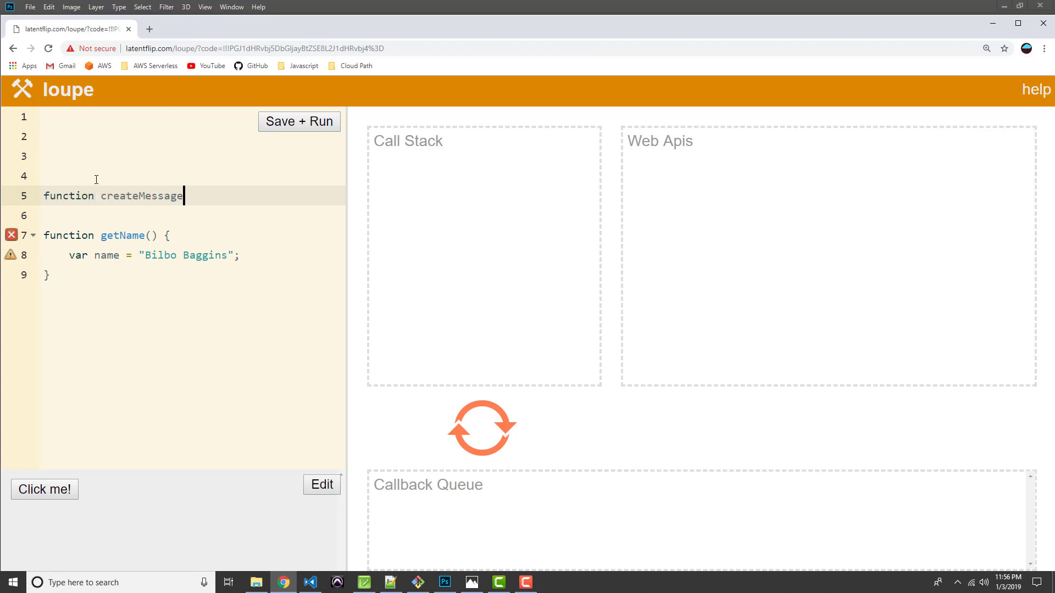
type("(name")
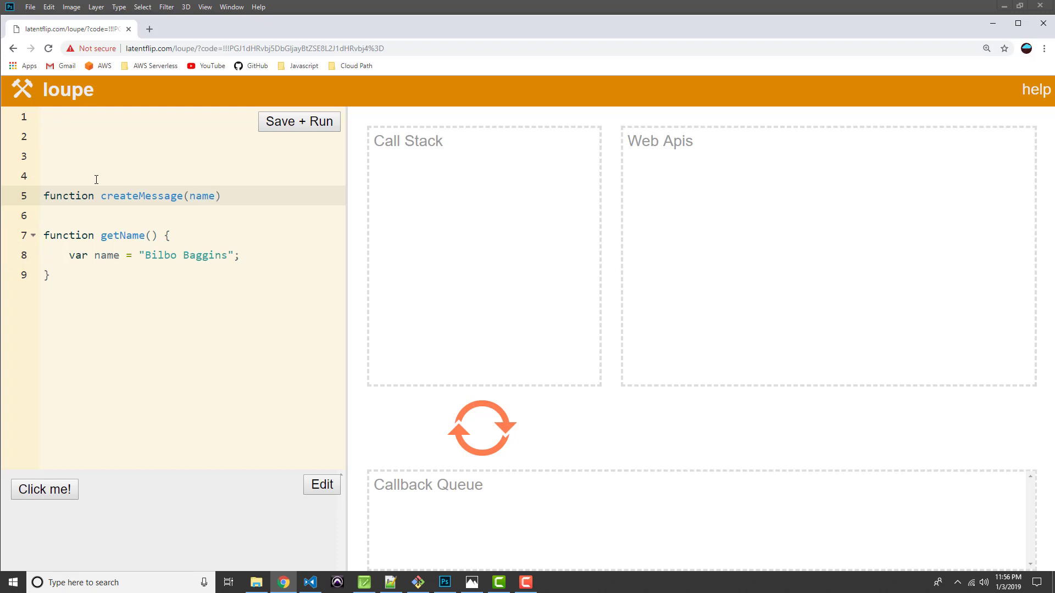
type("{")
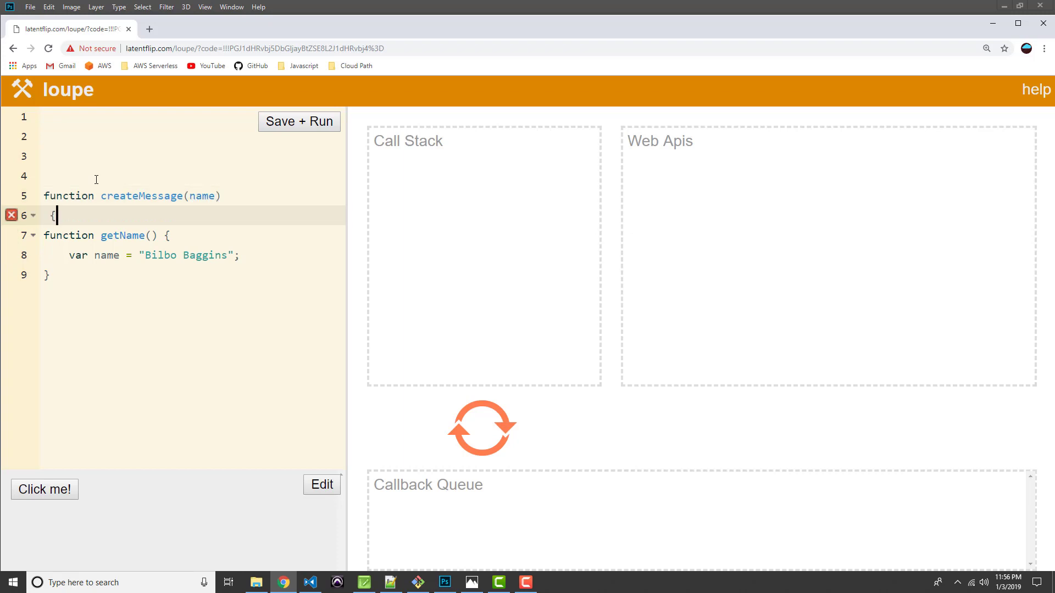
key("Backspace")
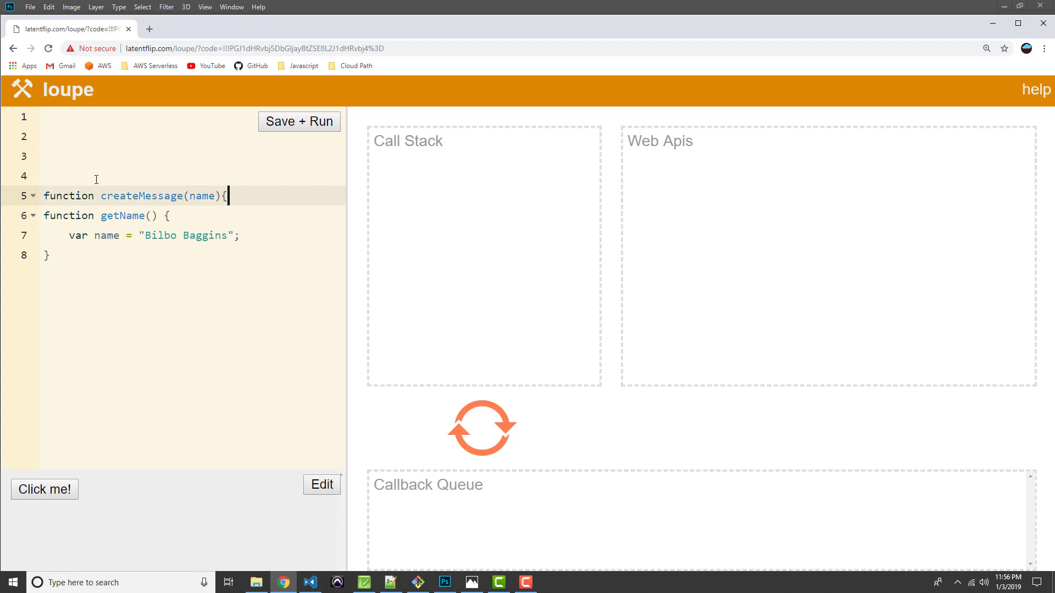
key("Enter")
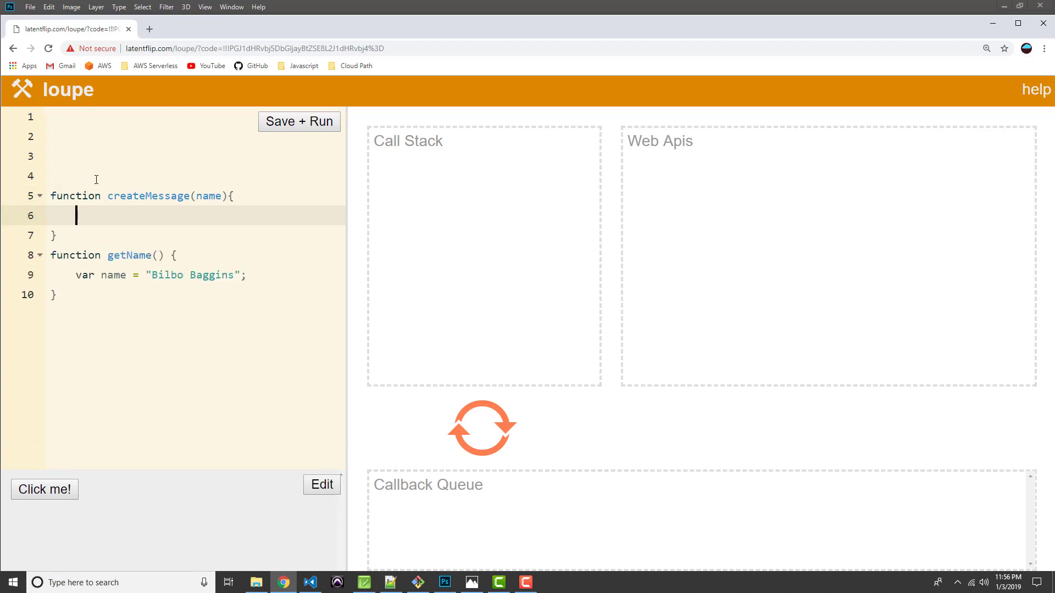
- Inside createMessage, declare var greeting = "Hello " + name
type("var greet")
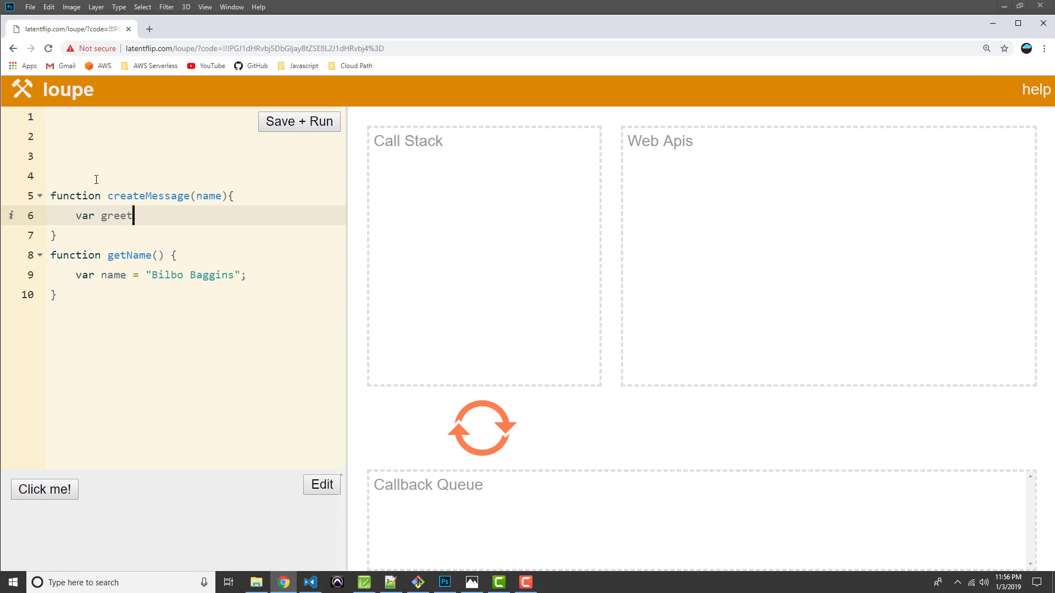
type("ing =")
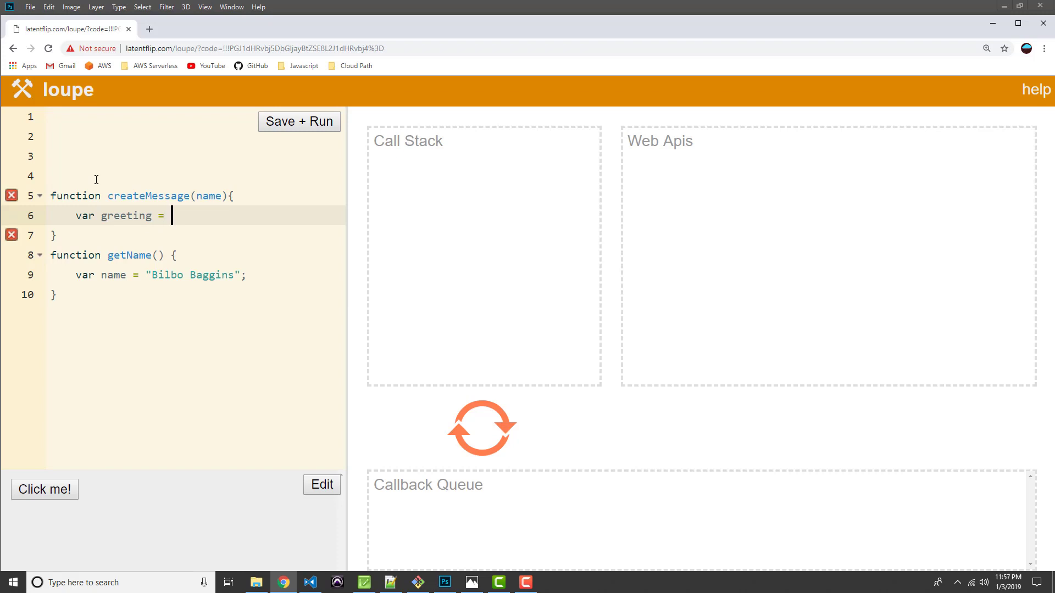
type("\"Hello\"")
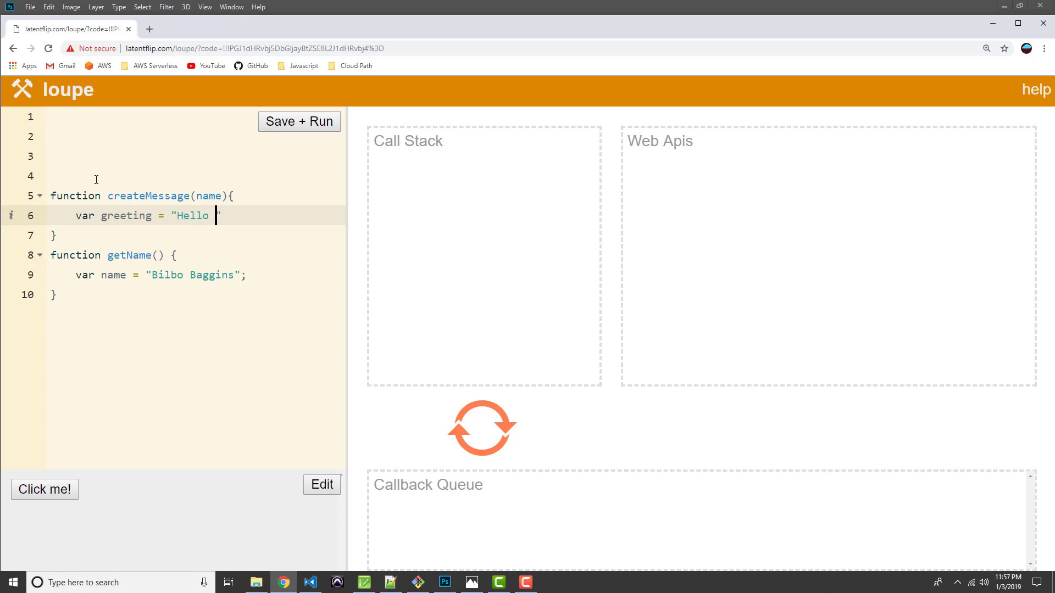
type("+ na")
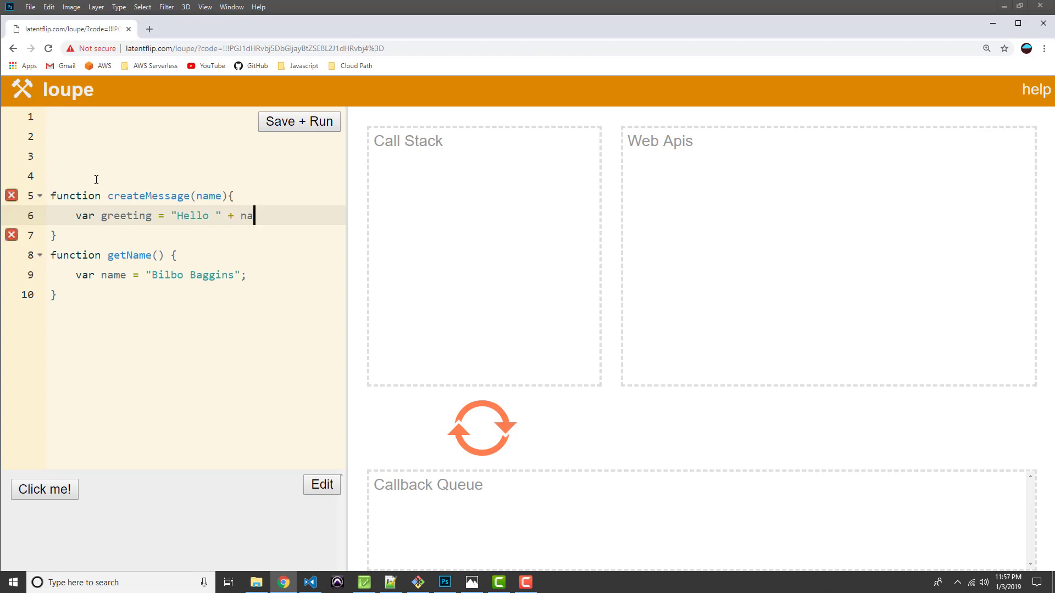
- Finish the greeting line, then start function writeMessage(message) on line 3
type("me;")
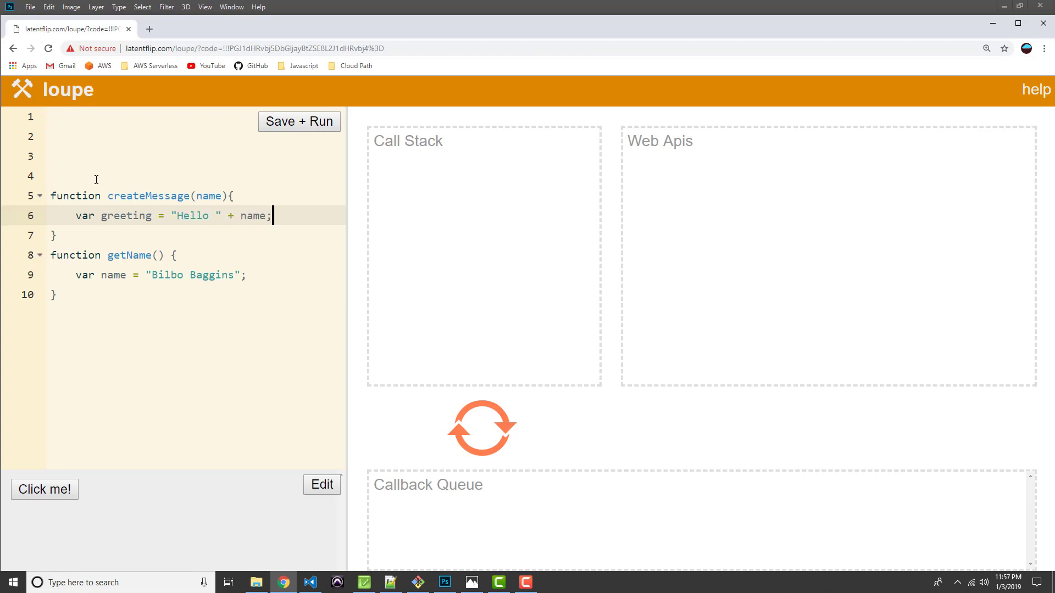
left_click(96, 156)
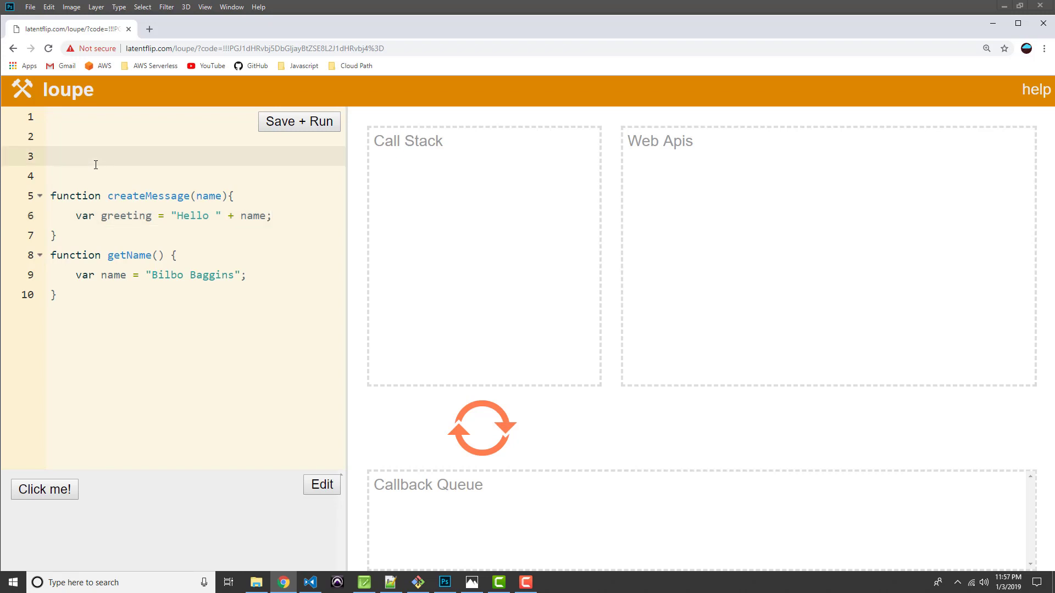
type("function")
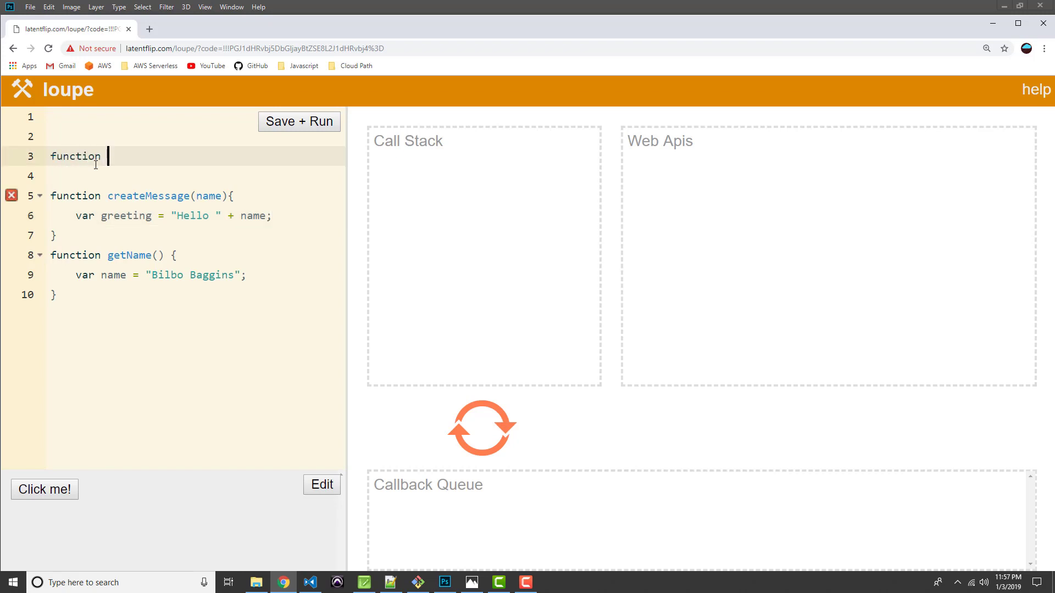
type("writeMessage")
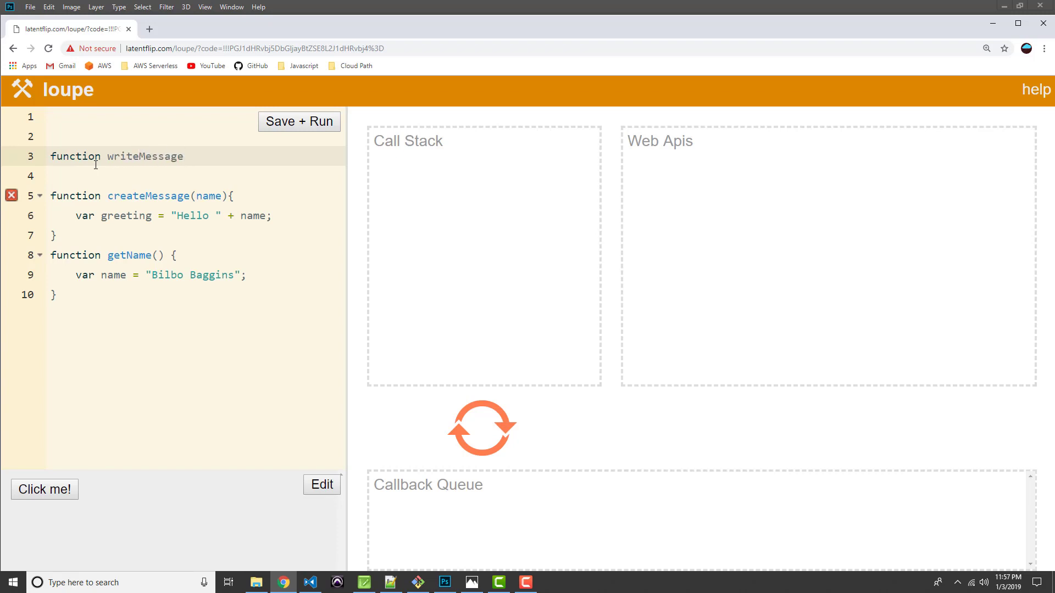
type("(me")
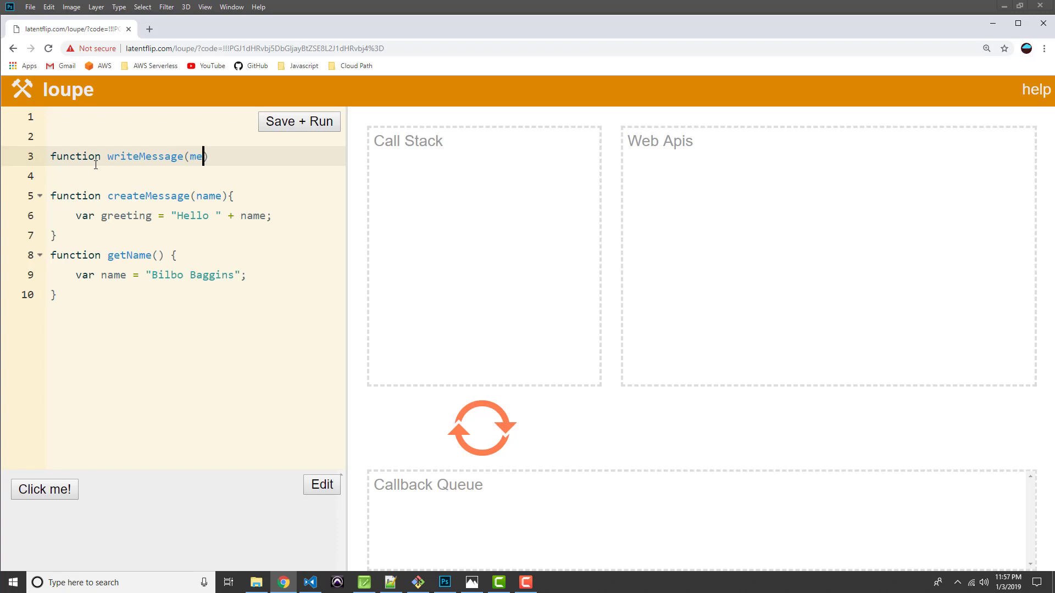
type("ssage)")
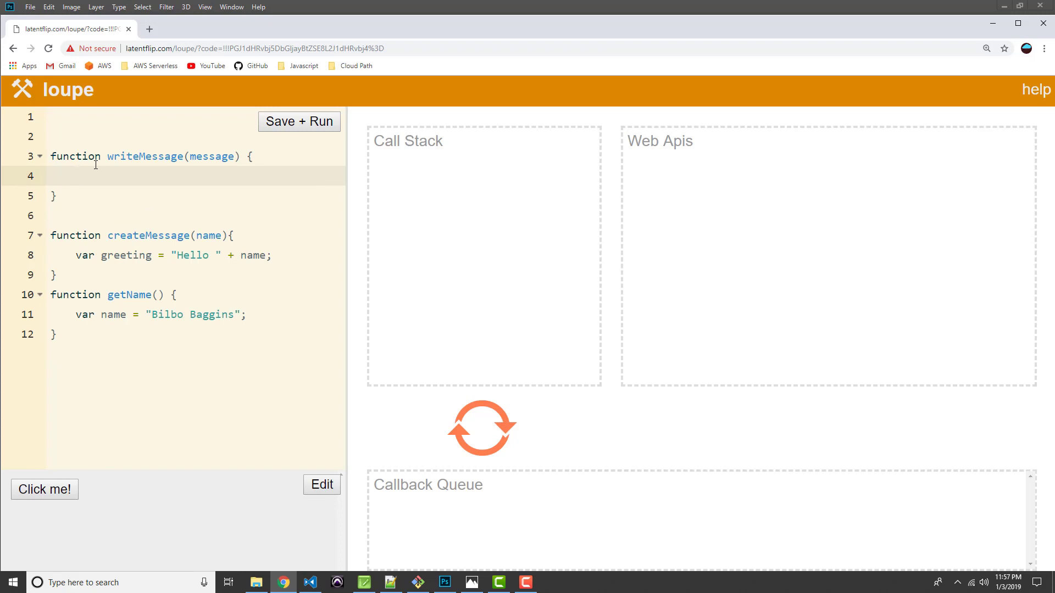
- Give writeMessage the body console.log(message);
type("console")
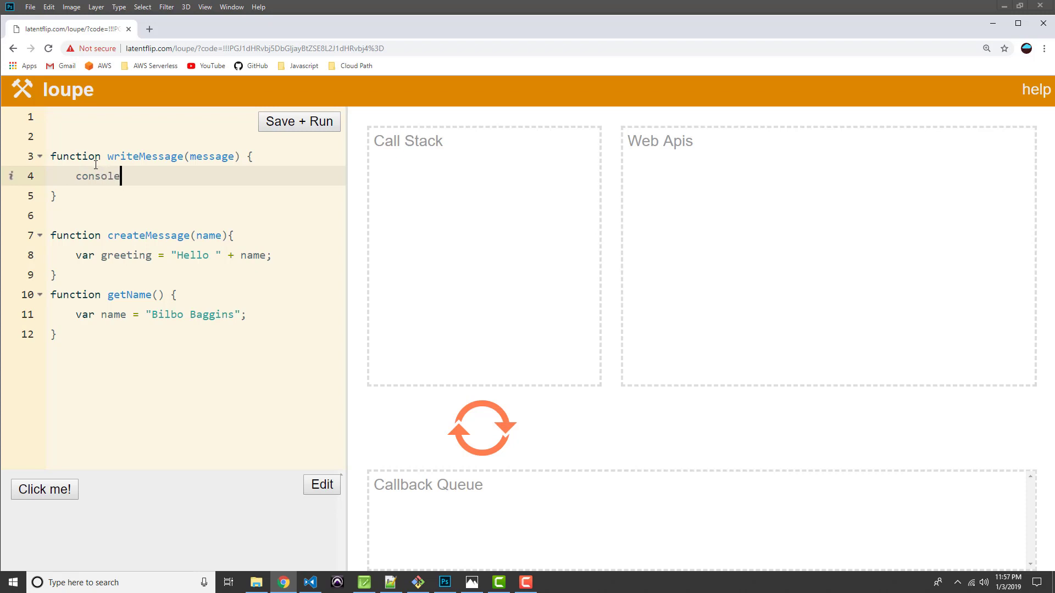
type(".log()")
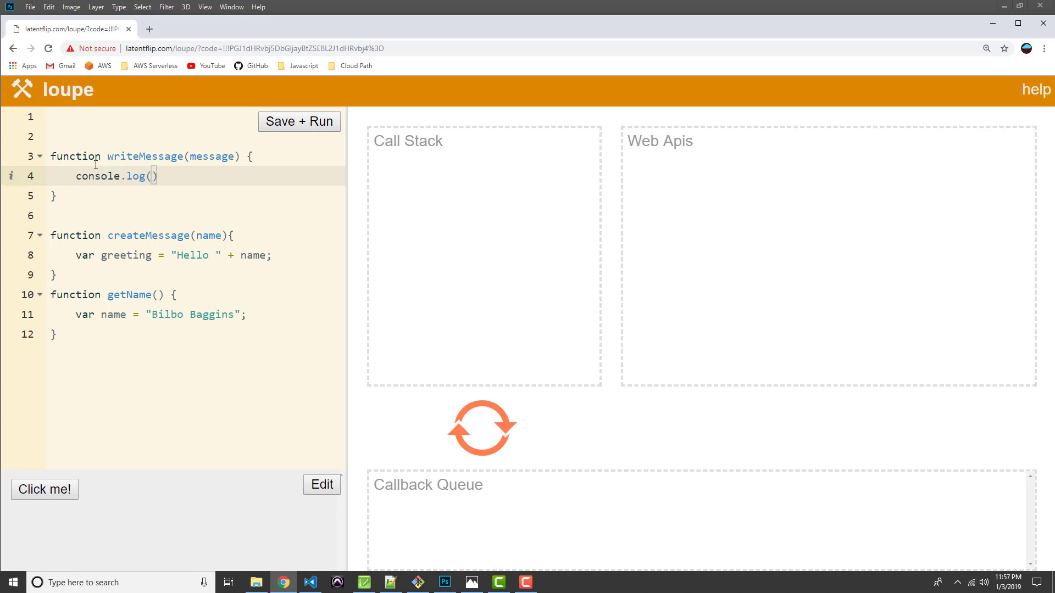
type("message")
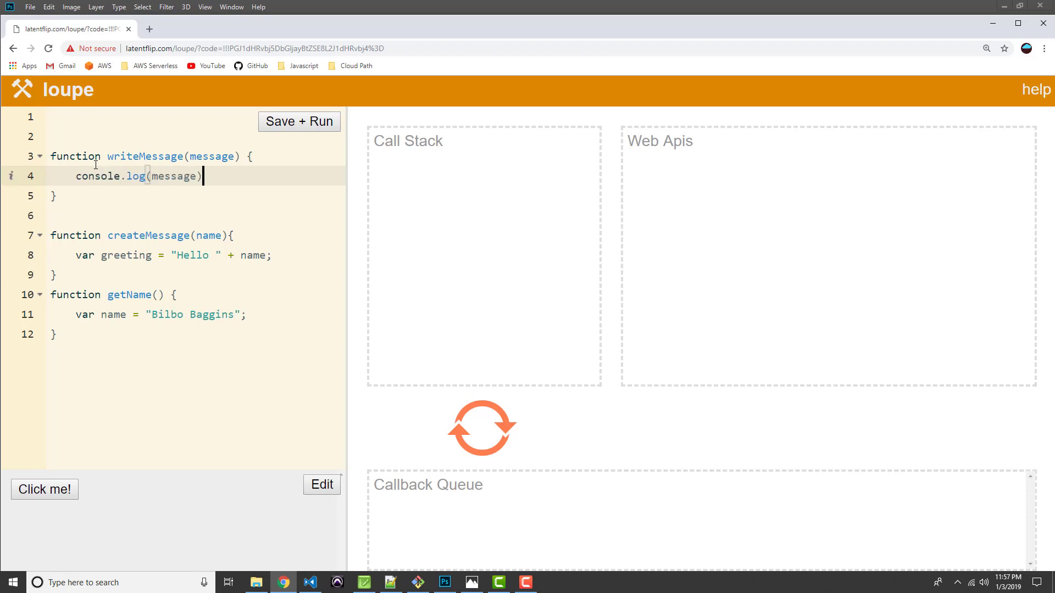
type(";")
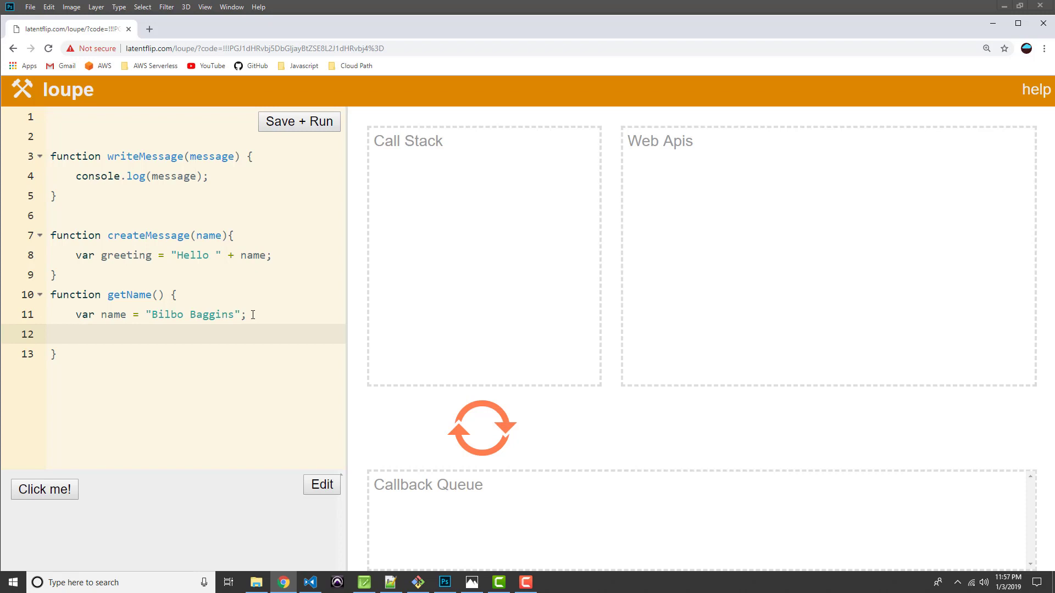
- Make getName call createMessage(name); after the name assignment
type("createMe")
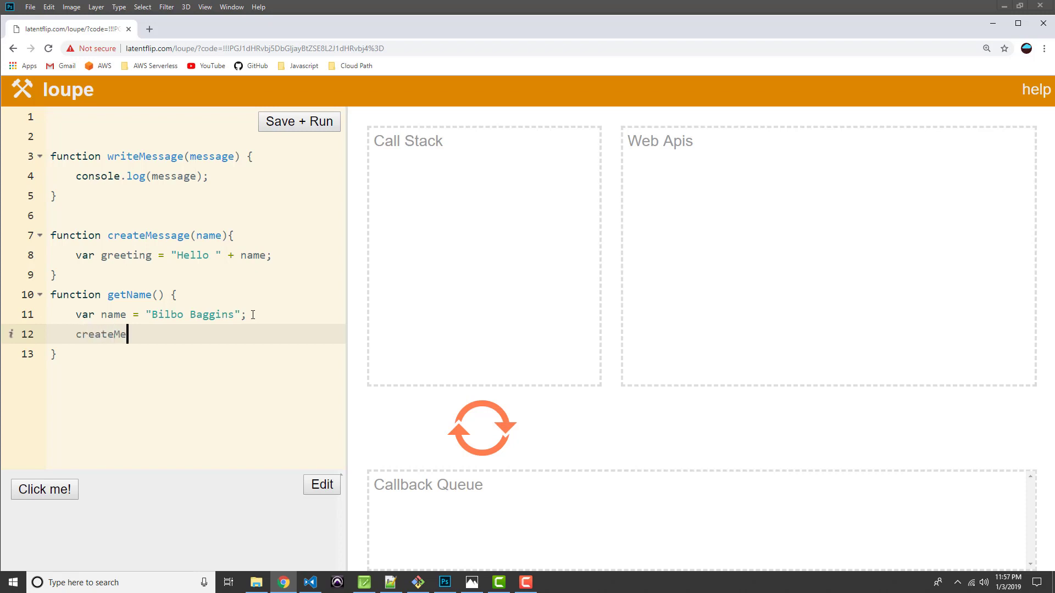
type("ssage(na")
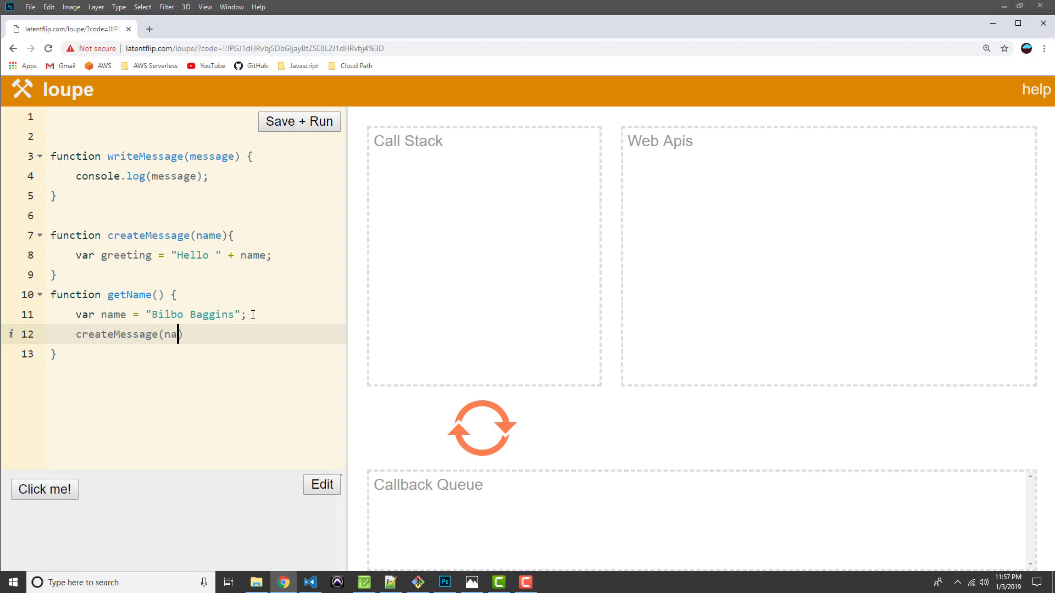
type("me")
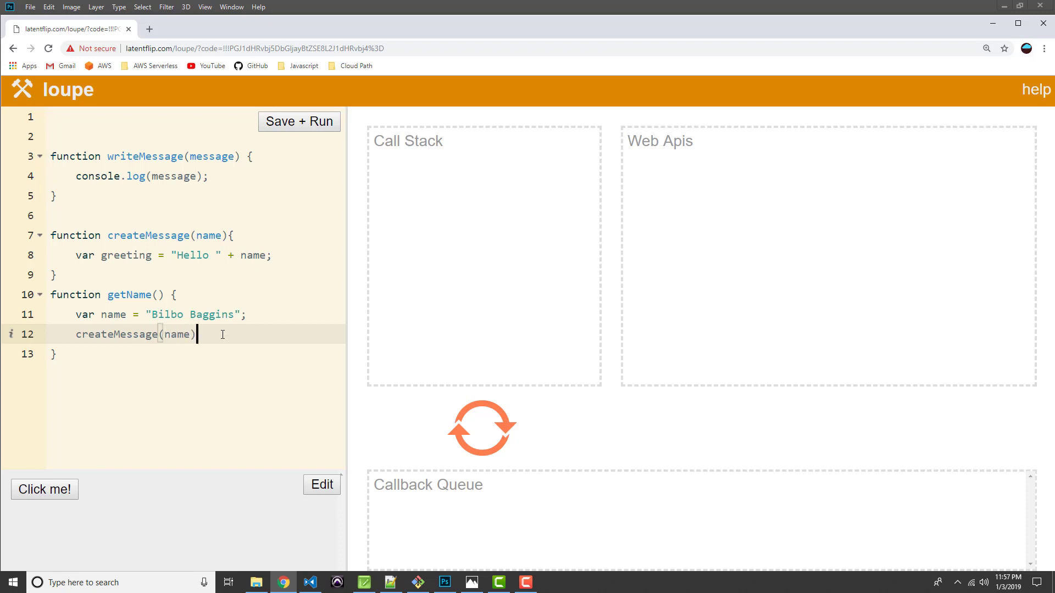
type(";")
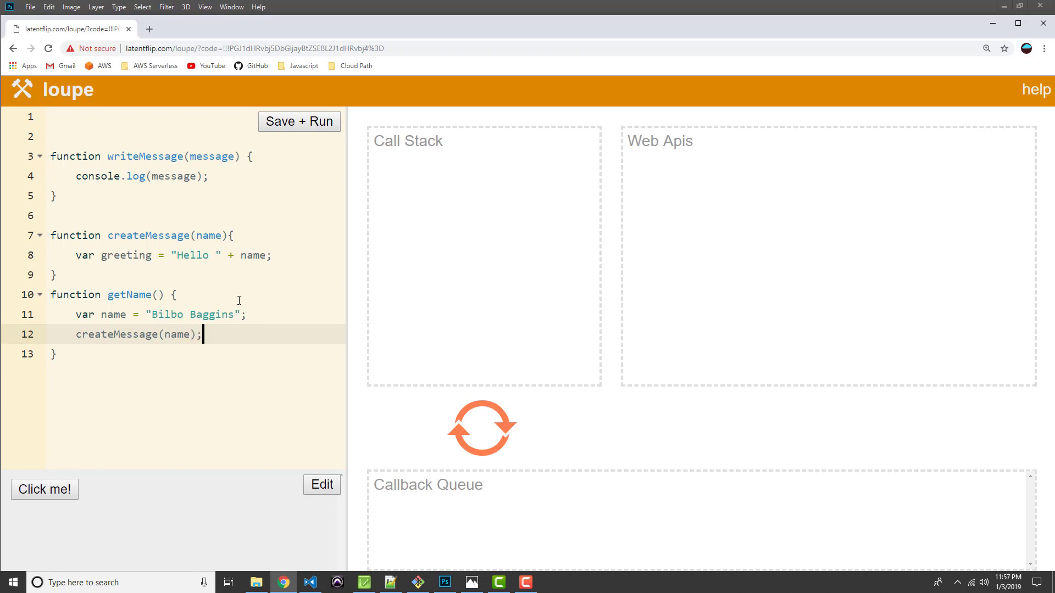
mouse_move(283, 254)
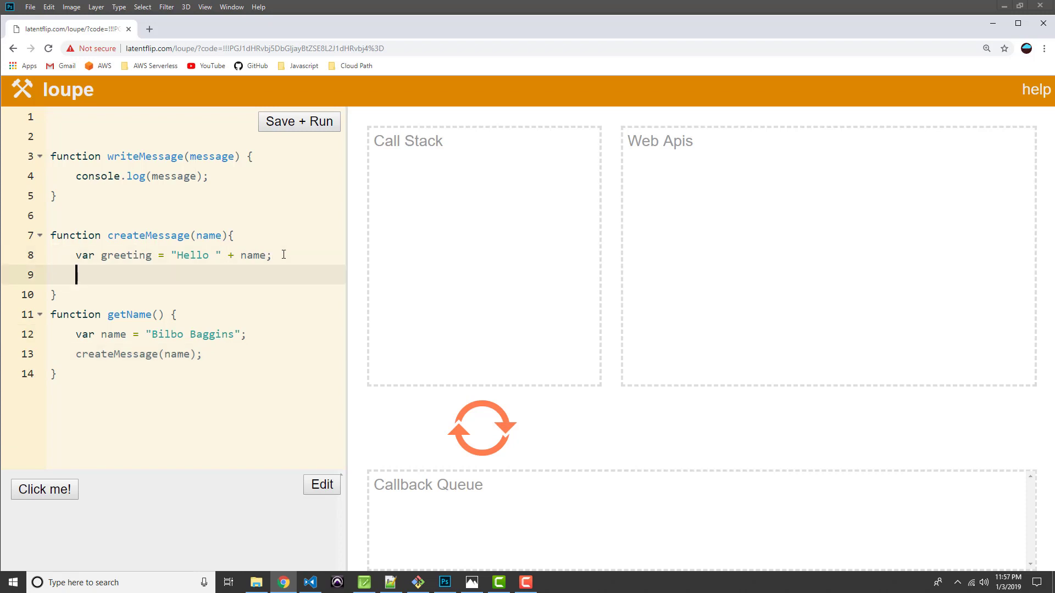
- Make createMessage call writeMessage(greeting); after building the greeting
type("writeMess")
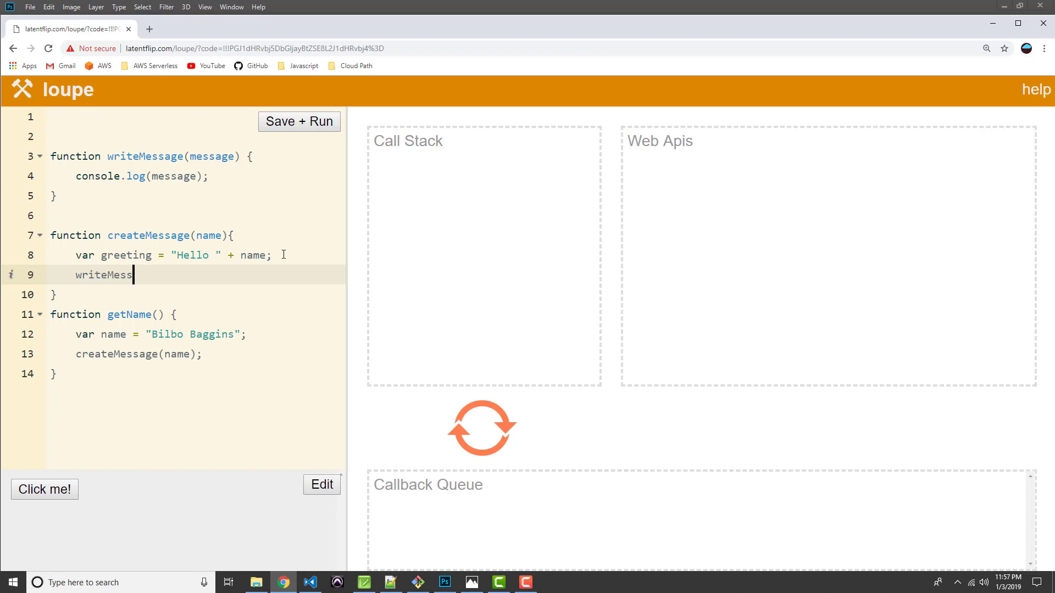
type("age()")
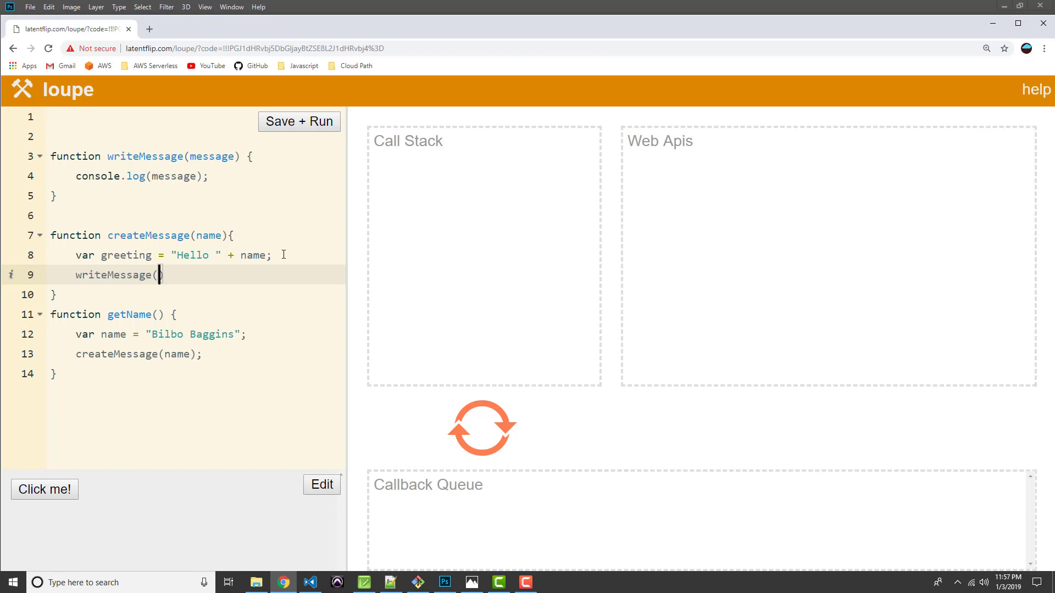
type("greeting")
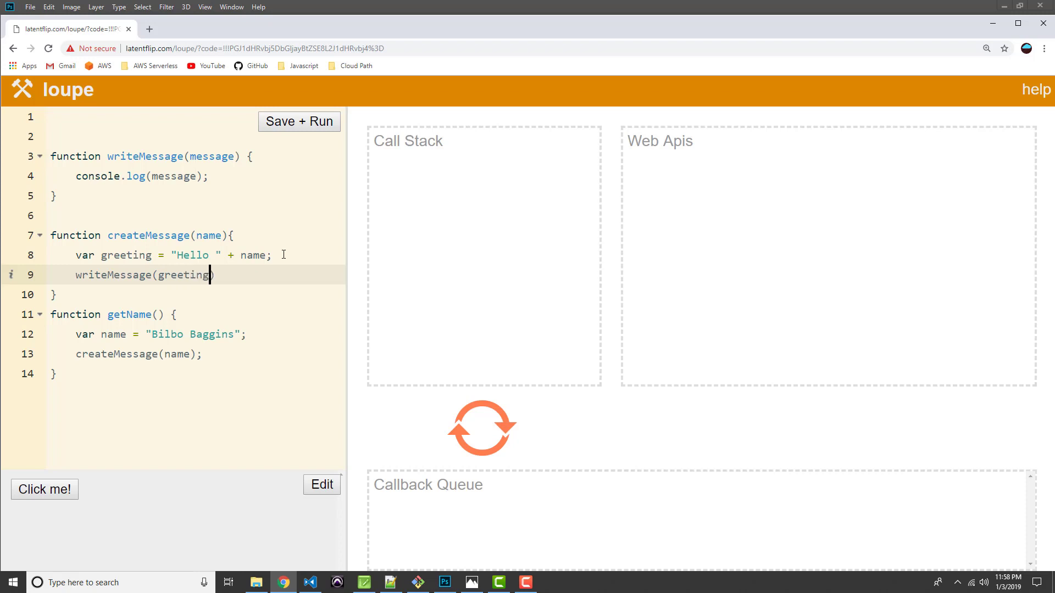
type(";")
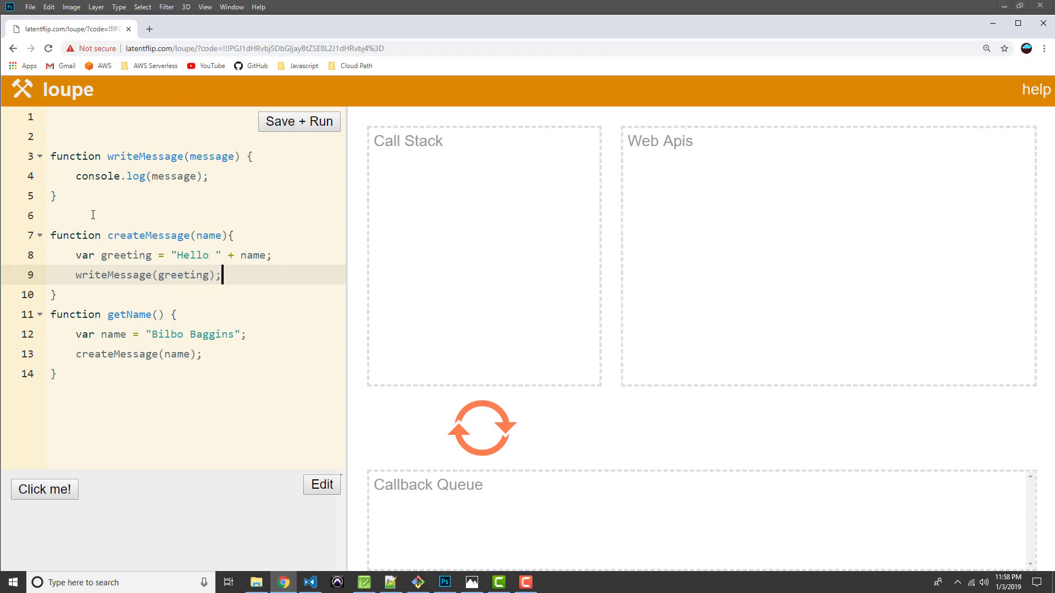
- Add a getName(); call at the bottom and remove the blank lines between functions
left_click(88, 373)
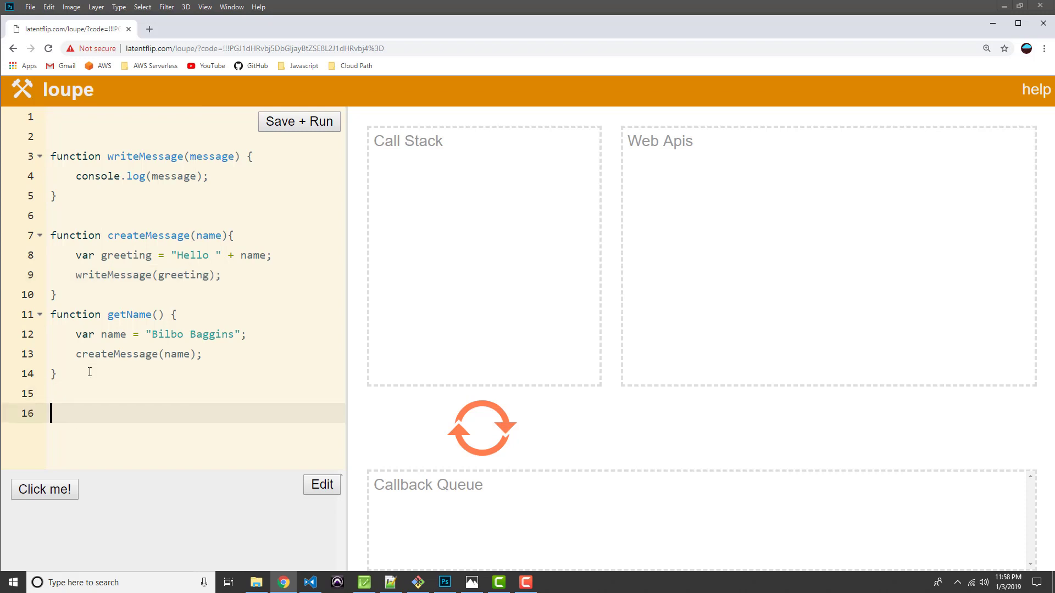
type("getN")
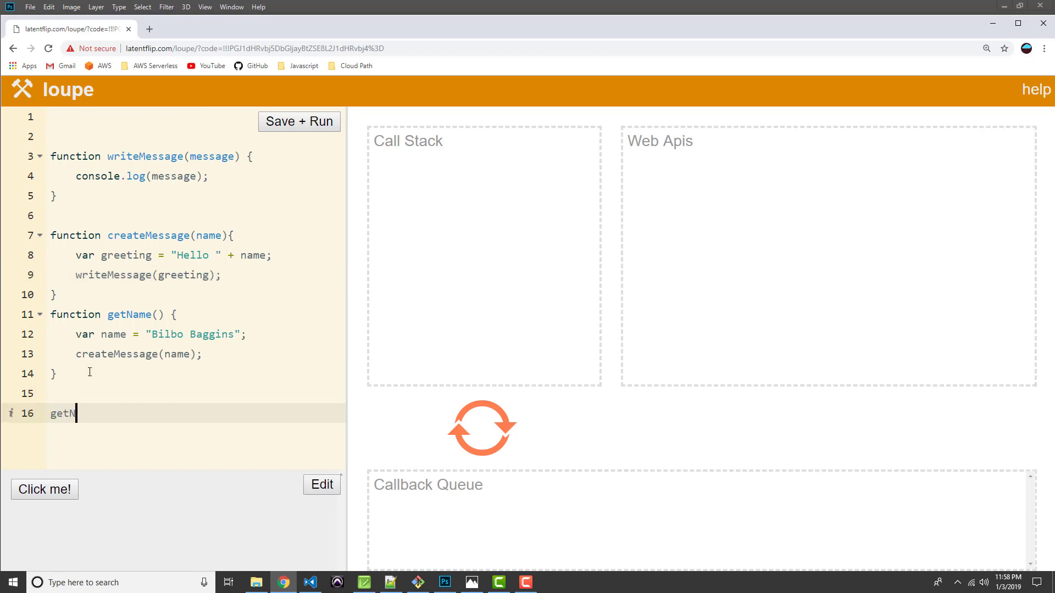
type("ame();")
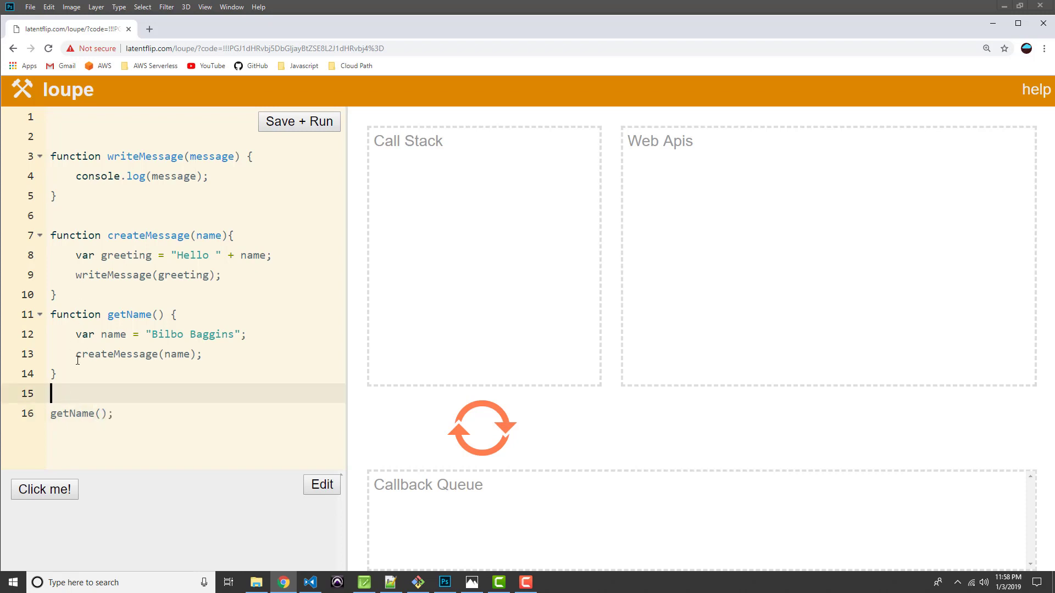
key("Backspace")
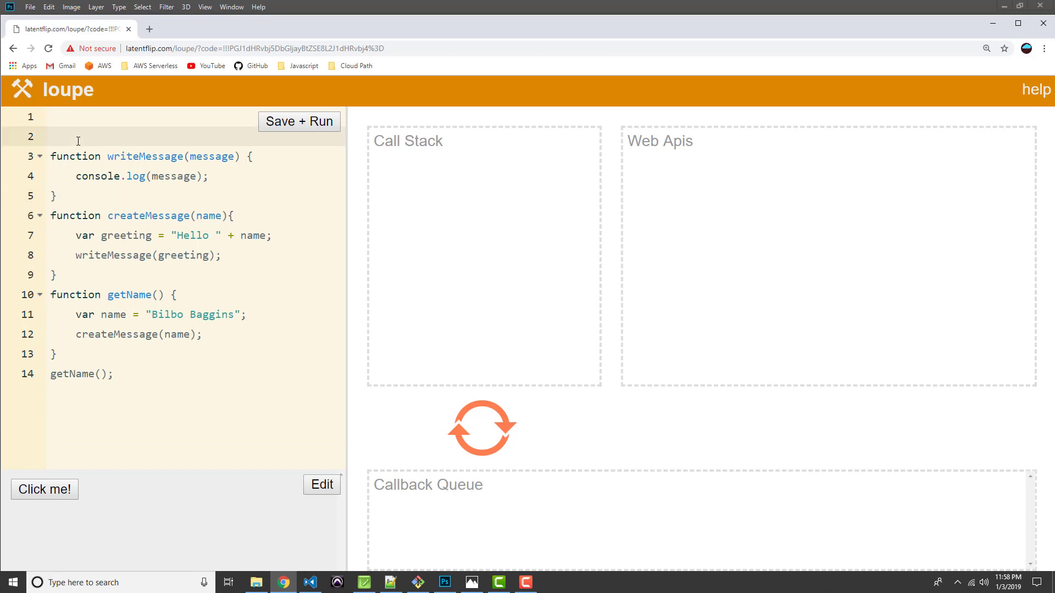
key("Backspace")
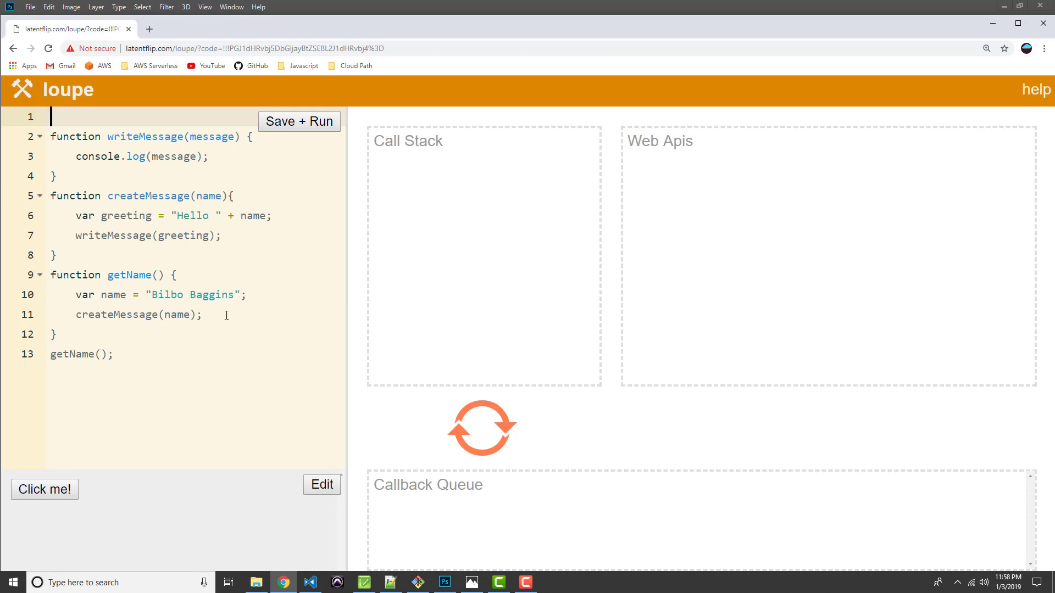
mouse_move(272, 315)
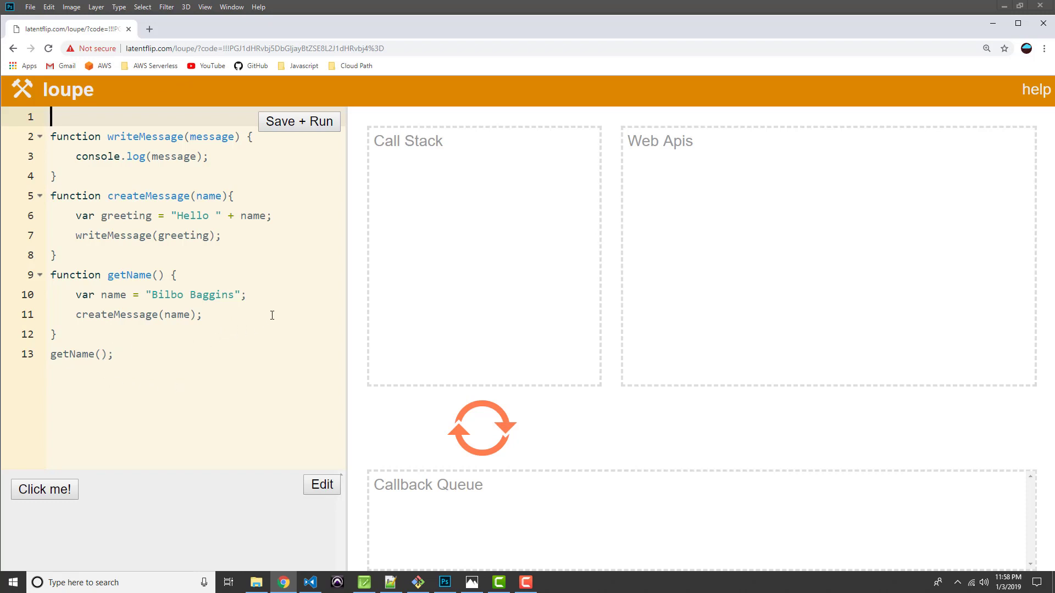
mouse_move(126, 236)
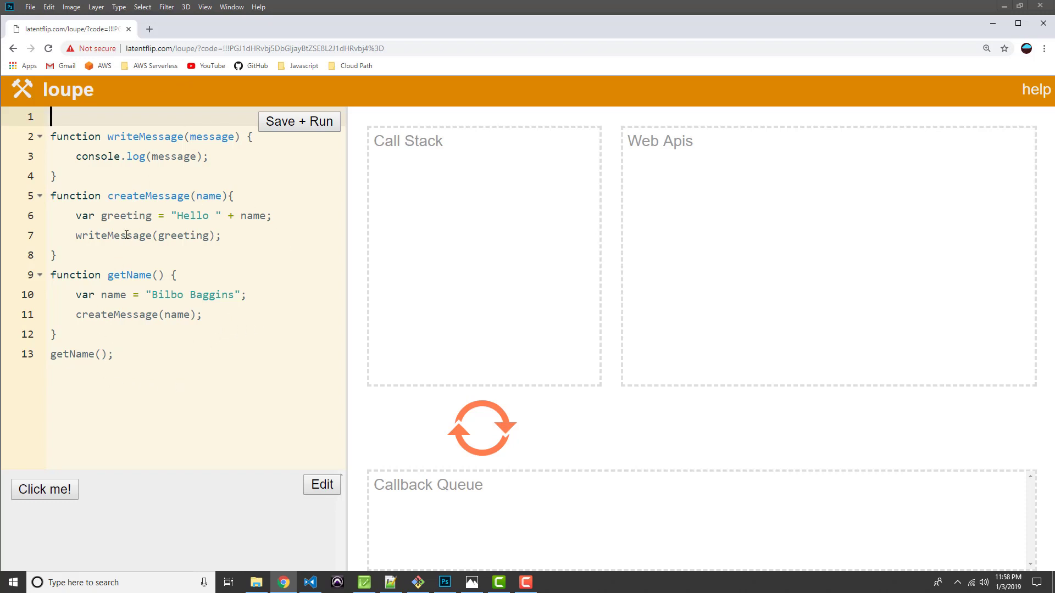
mouse_move(296, 249)
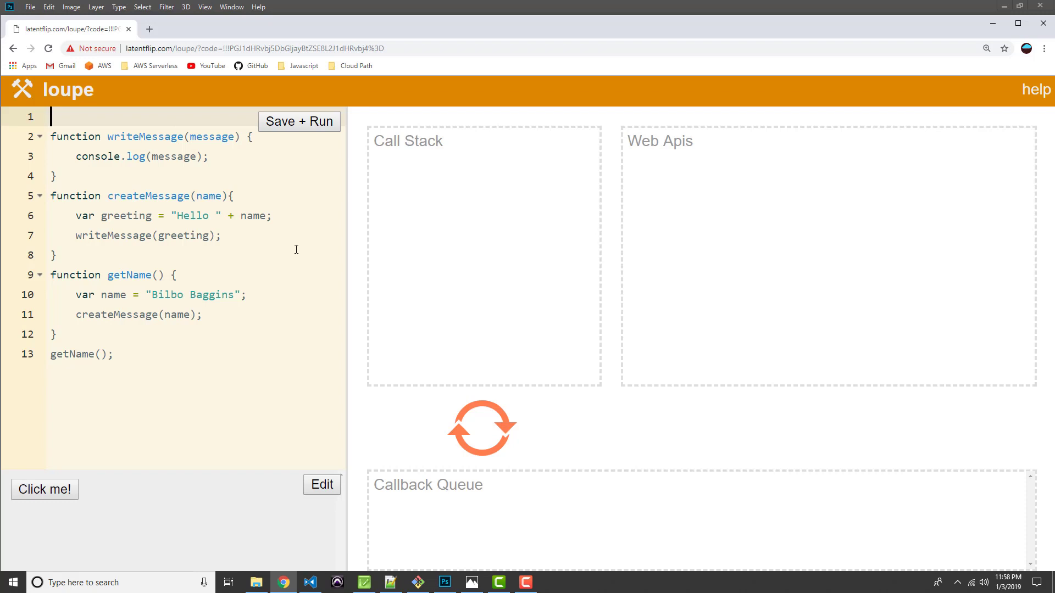
- Save and run the script, then rerun it to watch getName on the call stack
left_click(299, 122)
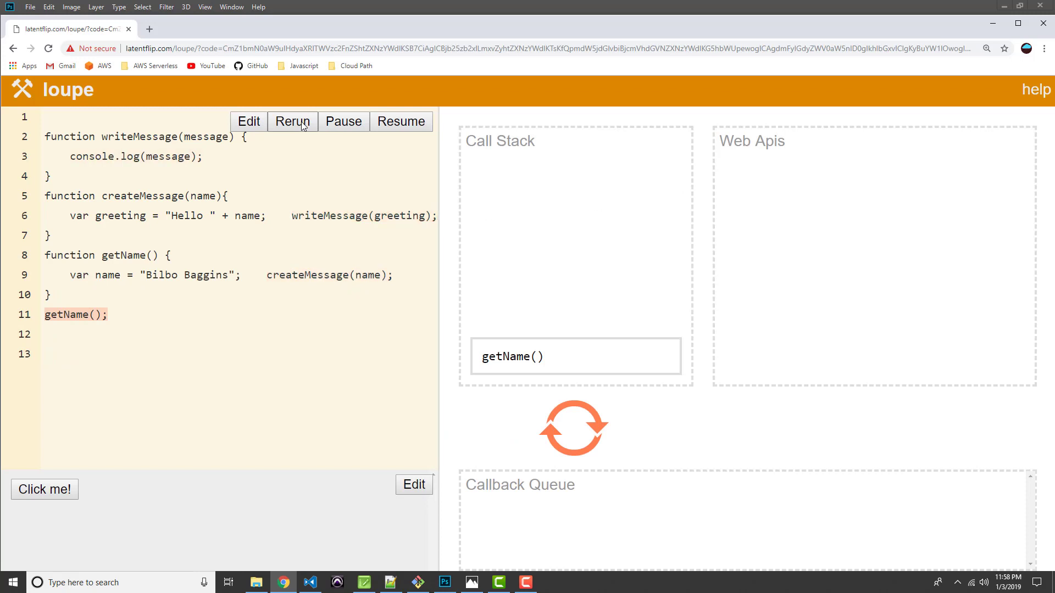
left_click(292, 122)
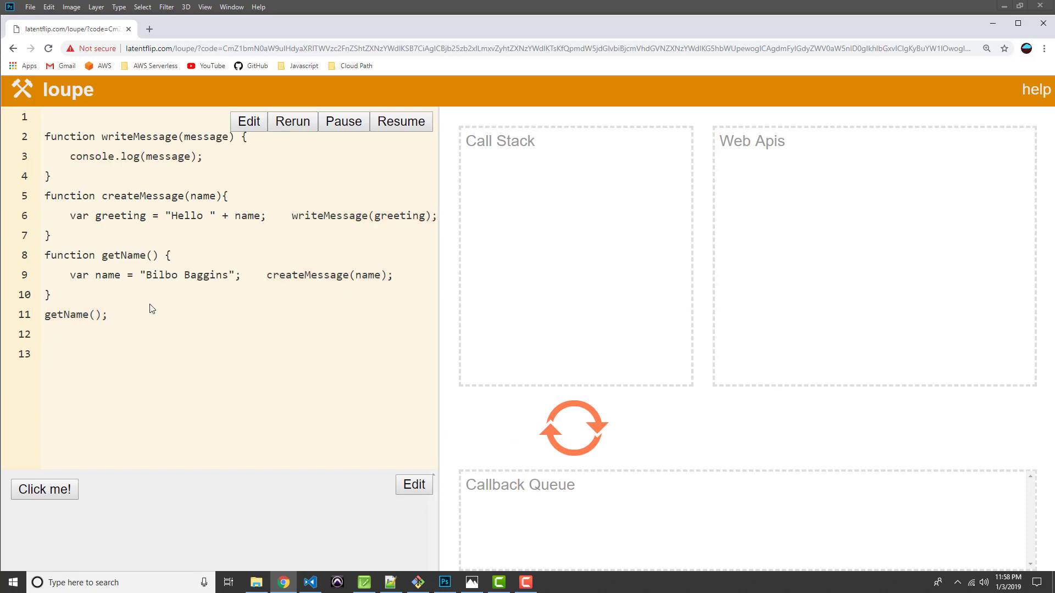
mouse_move(124, 270)
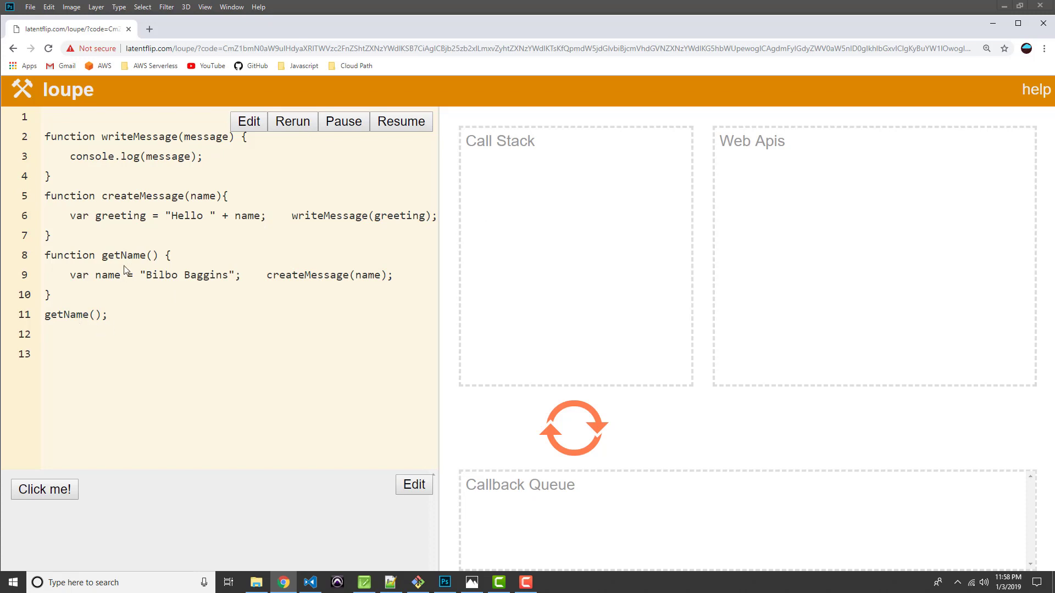
mouse_move(278, 275)
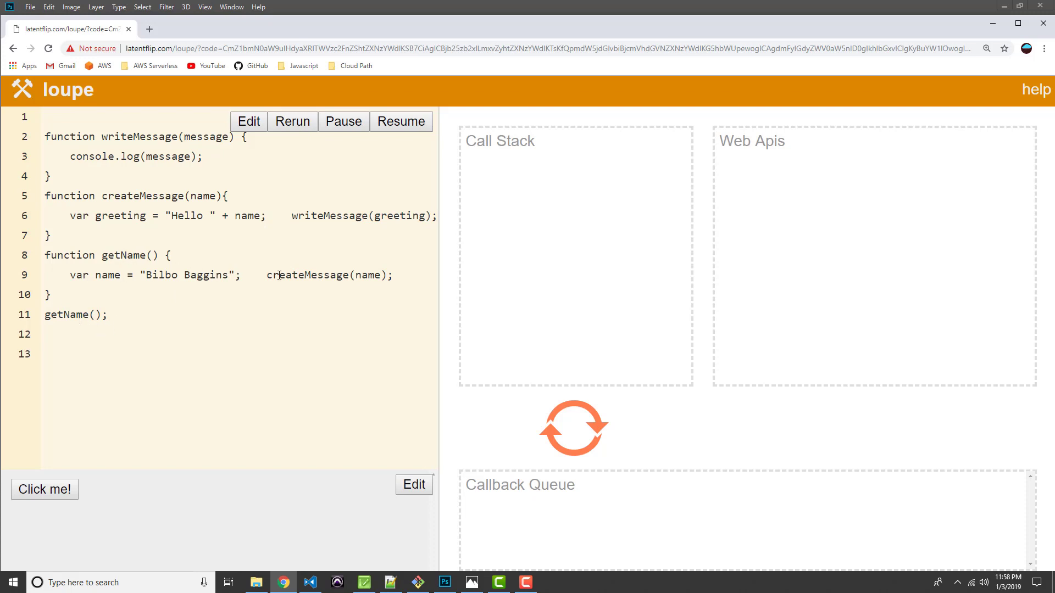
mouse_move(265, 316)
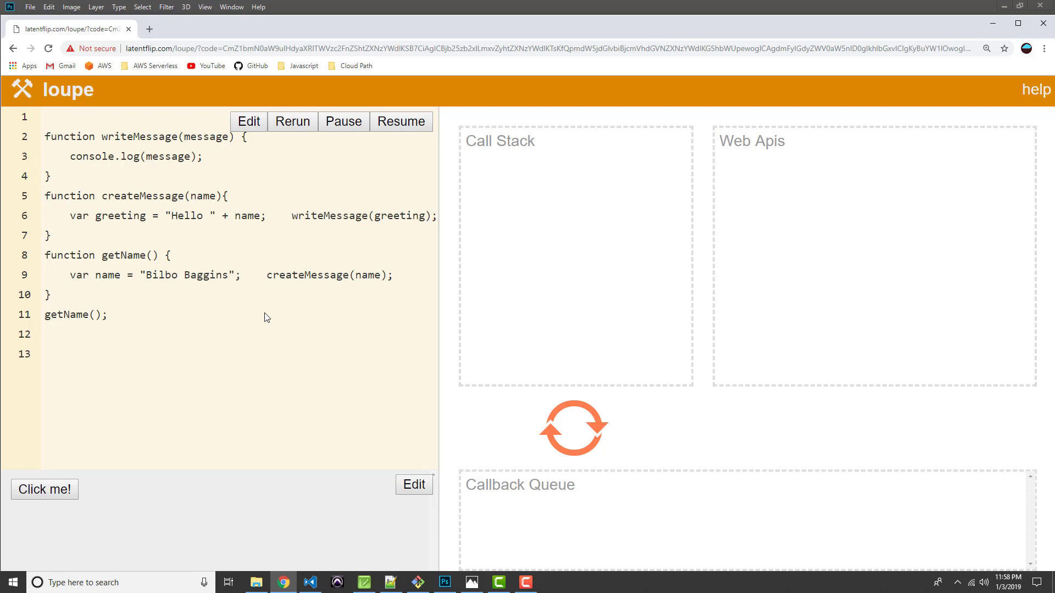
mouse_move(180, 195)
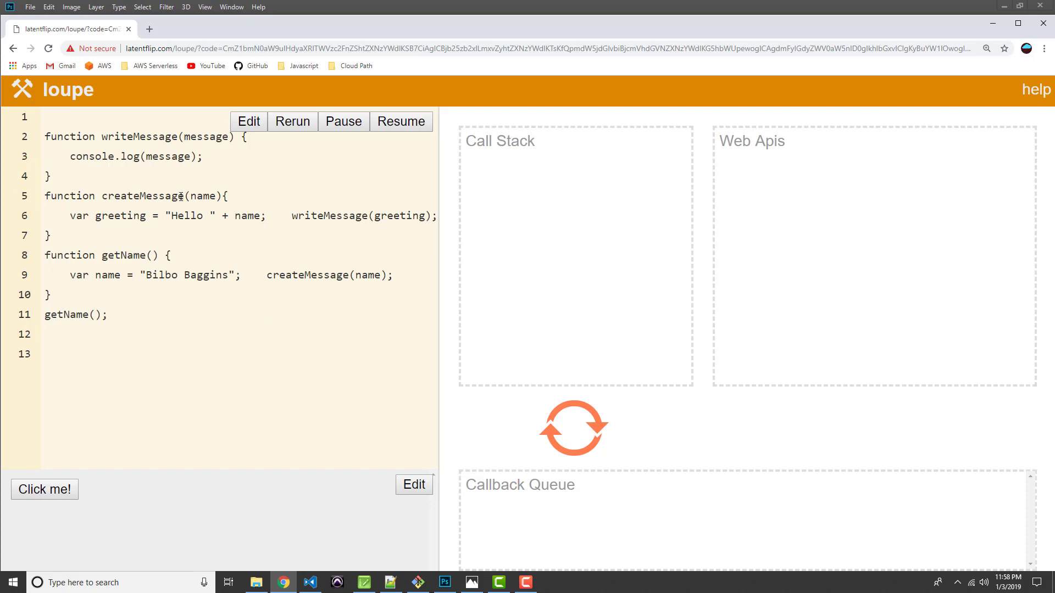
mouse_move(537, 287)
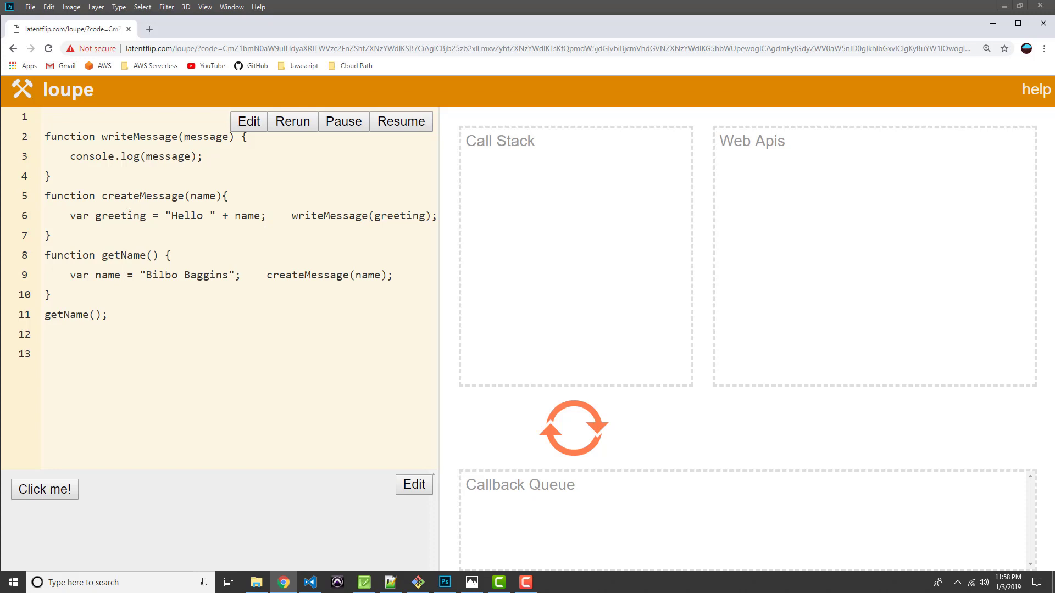
mouse_move(166, 139)
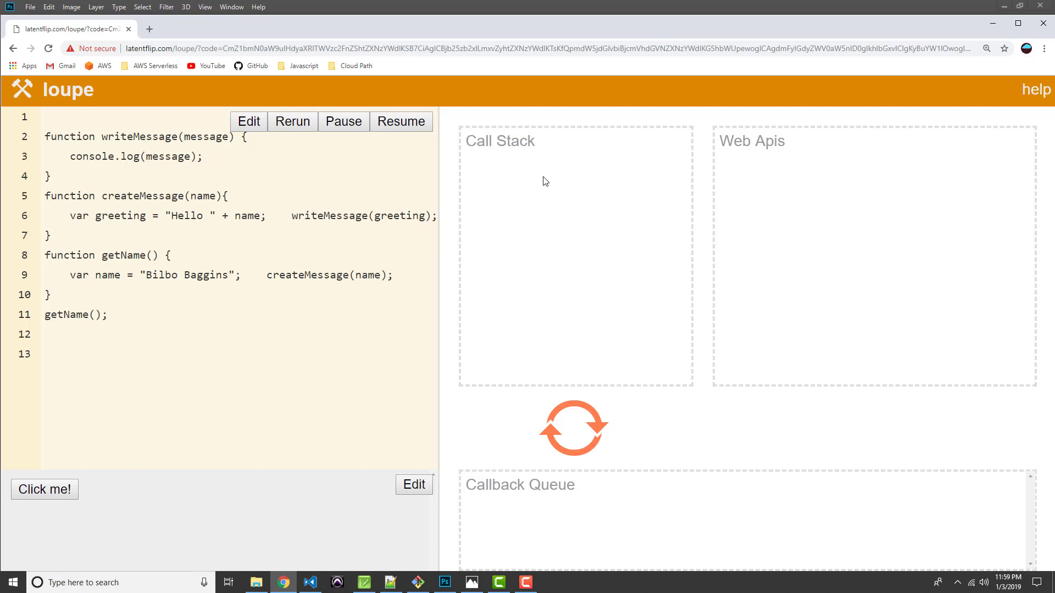
mouse_move(205, 191)
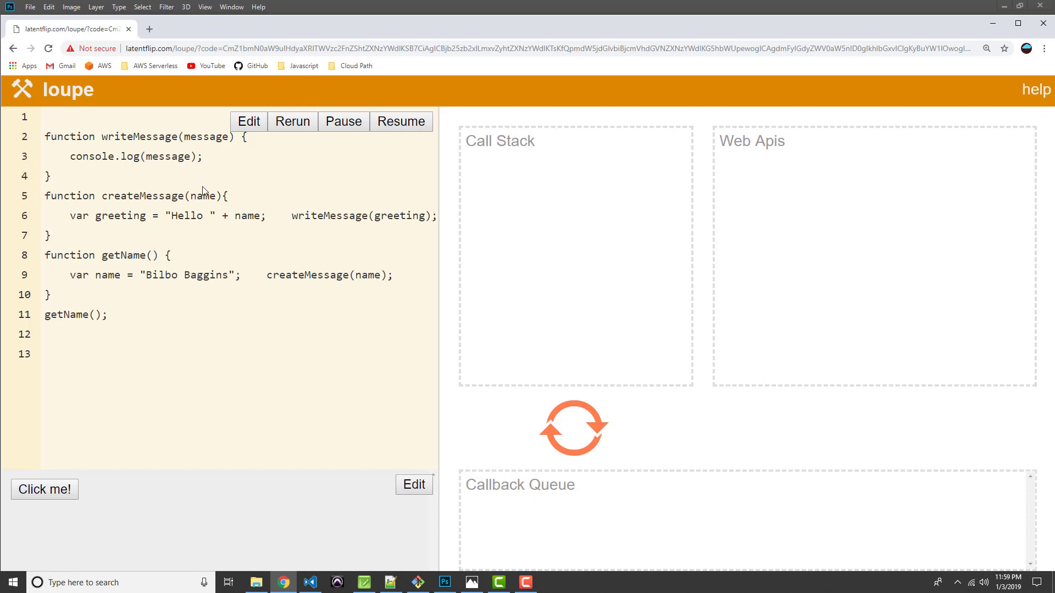
mouse_move(336, 261)
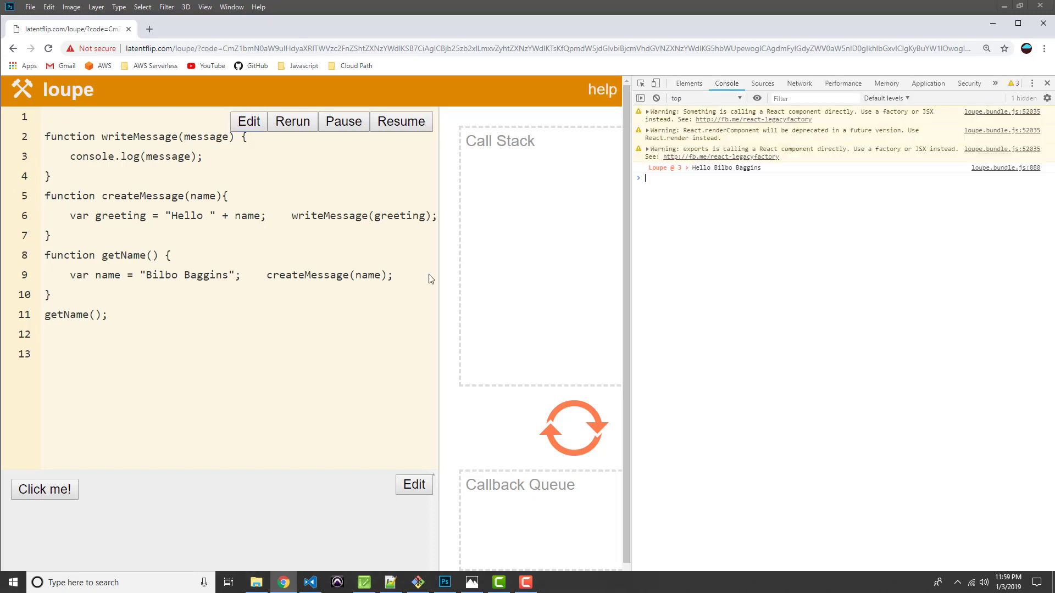
mouse_move(676, 238)
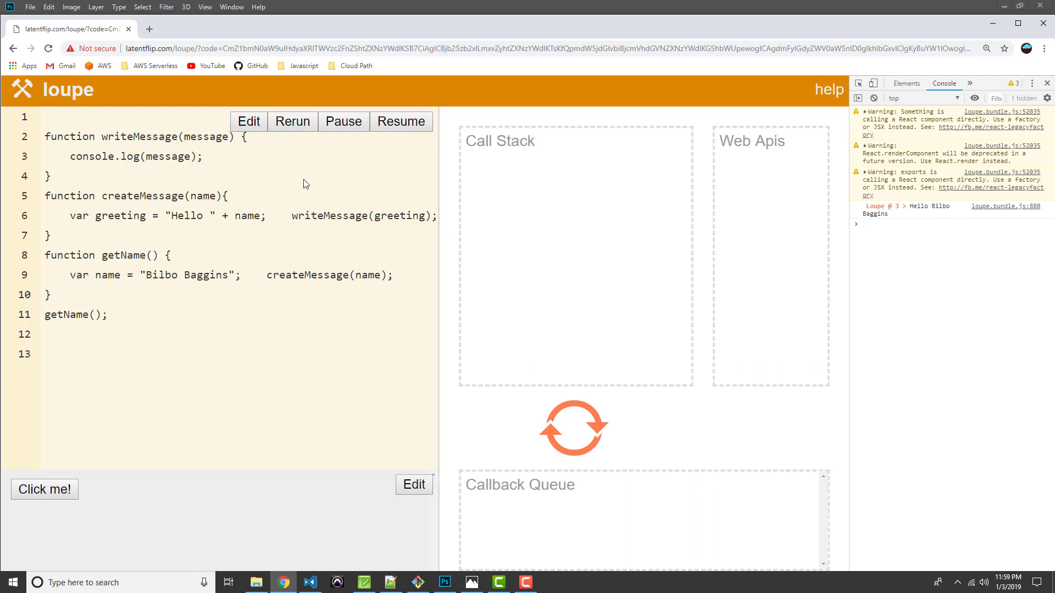
mouse_move(331, 173)
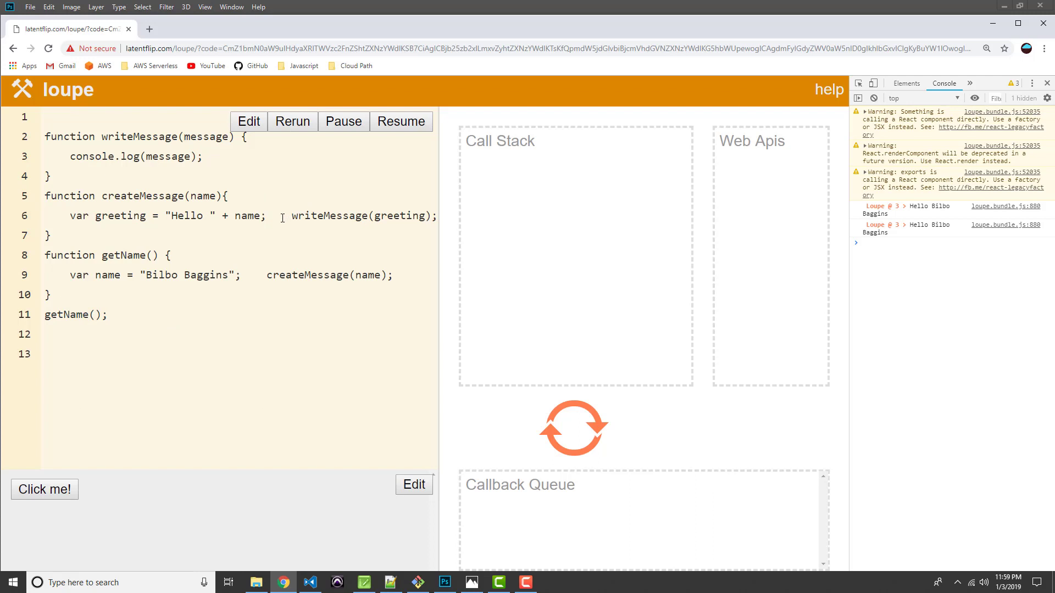
- Return to edit mode and place the cursor after the writeMessage call
left_click(248, 122)
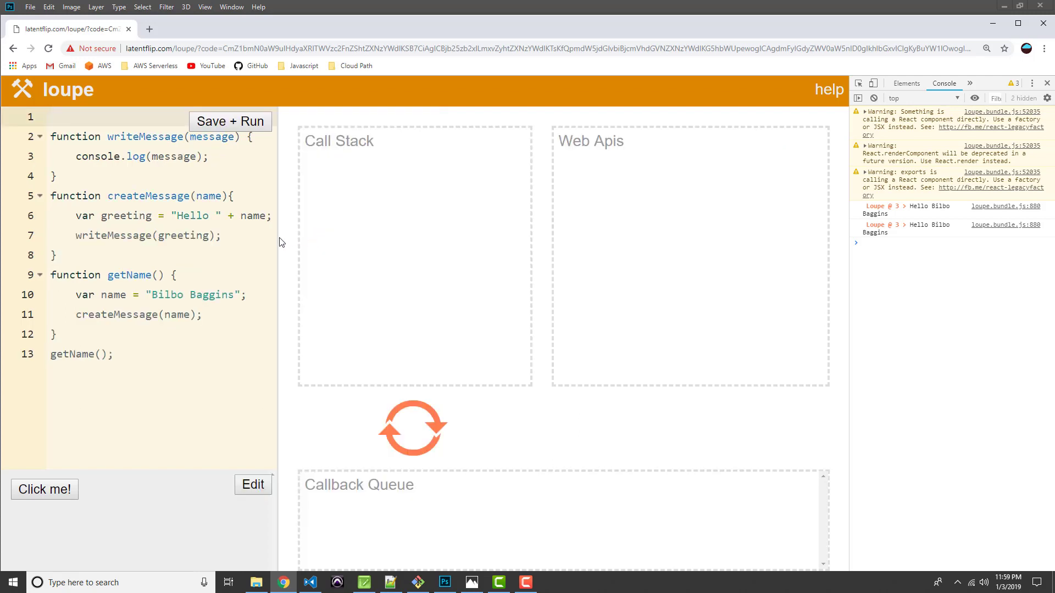
left_click(222, 235)
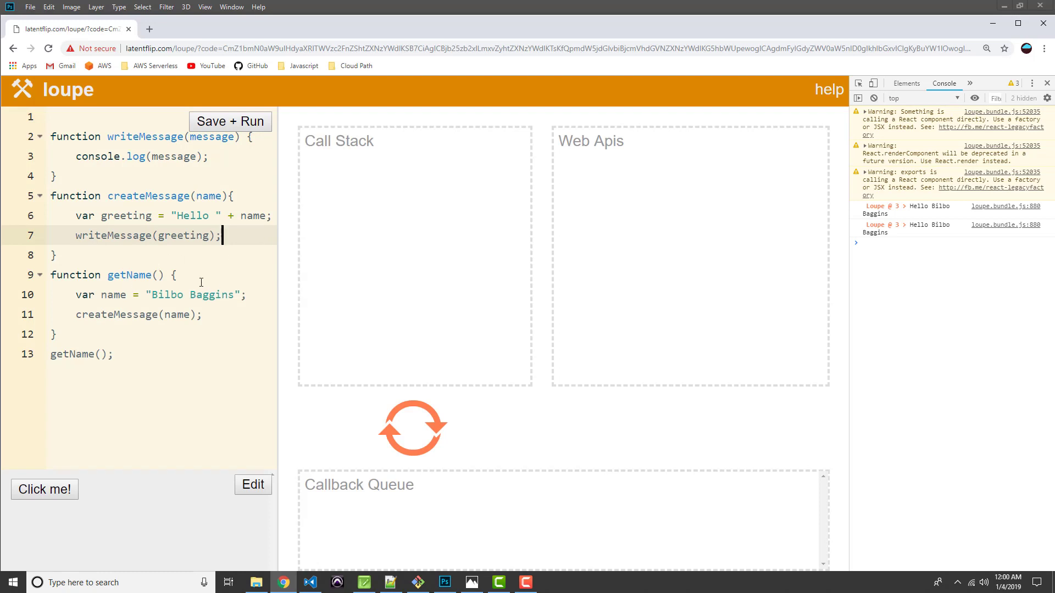
mouse_move(187, 256)
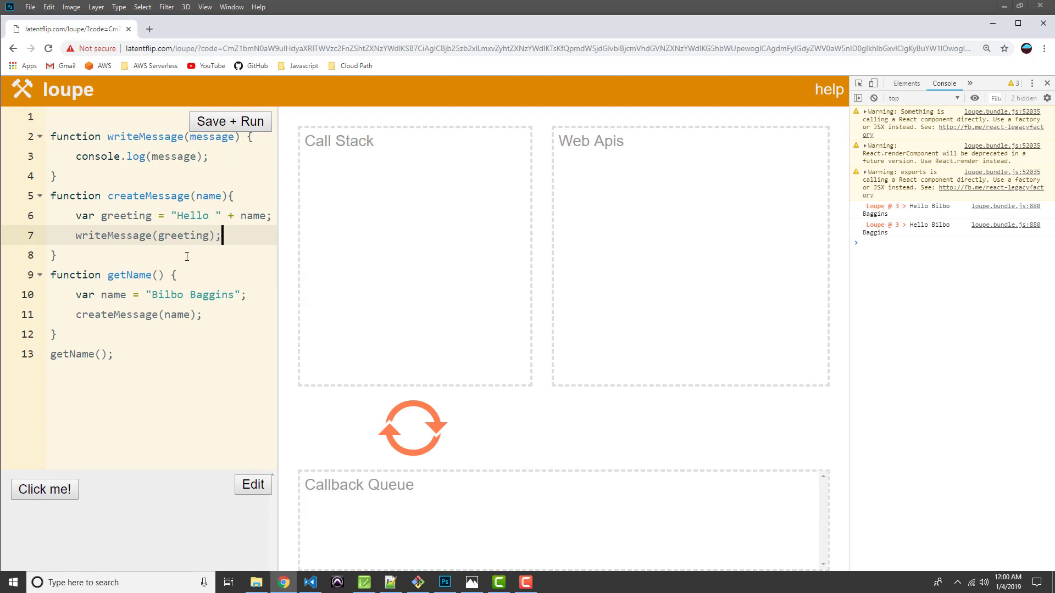
mouse_move(197, 277)
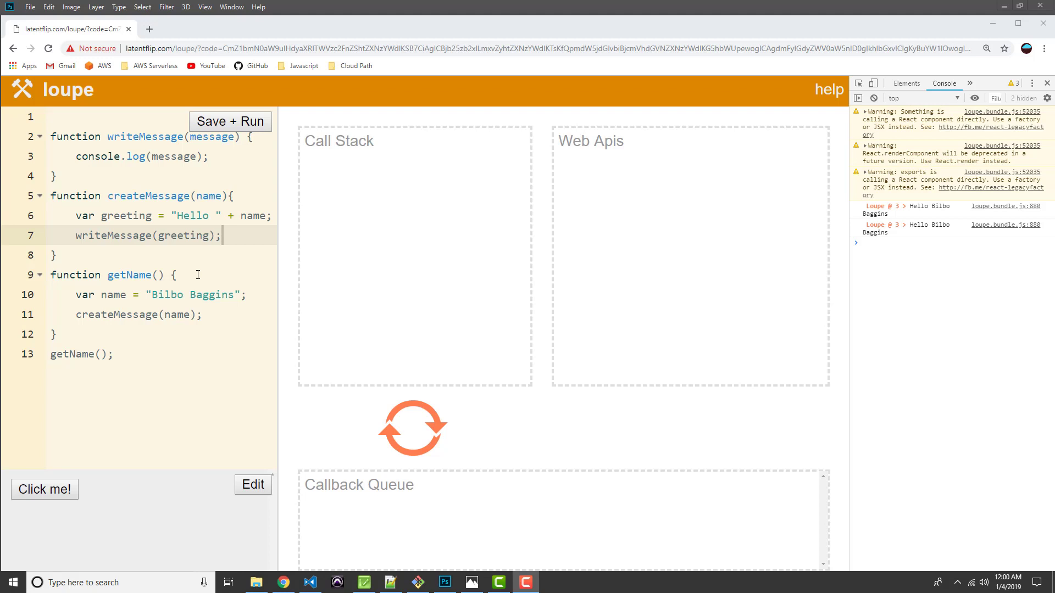
mouse_move(176, 321)
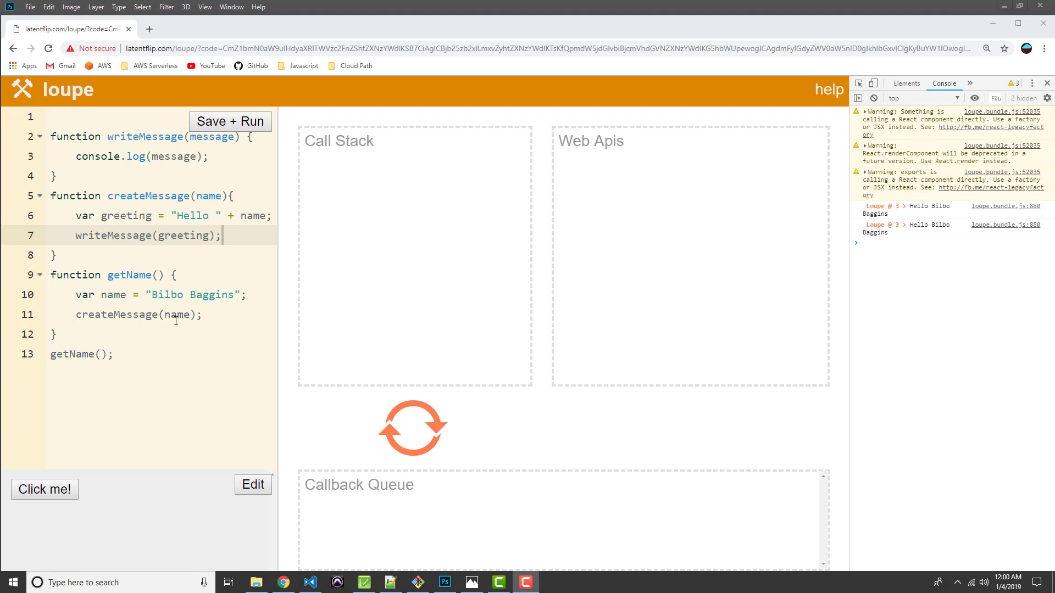
mouse_move(192, 294)
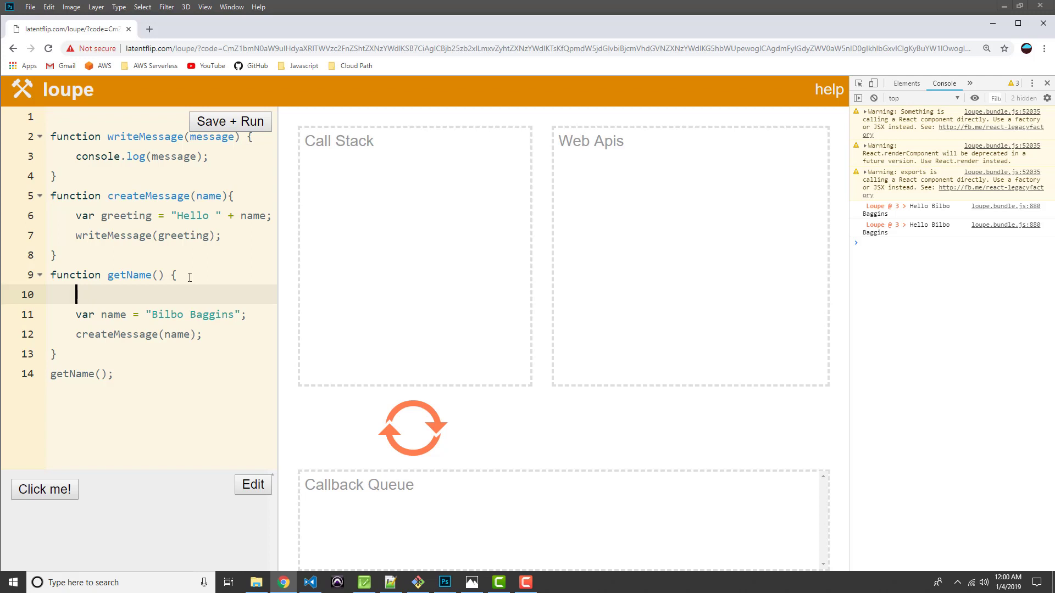
- Begin setTimeout(function getNameCallback() { inside getName
type("set")
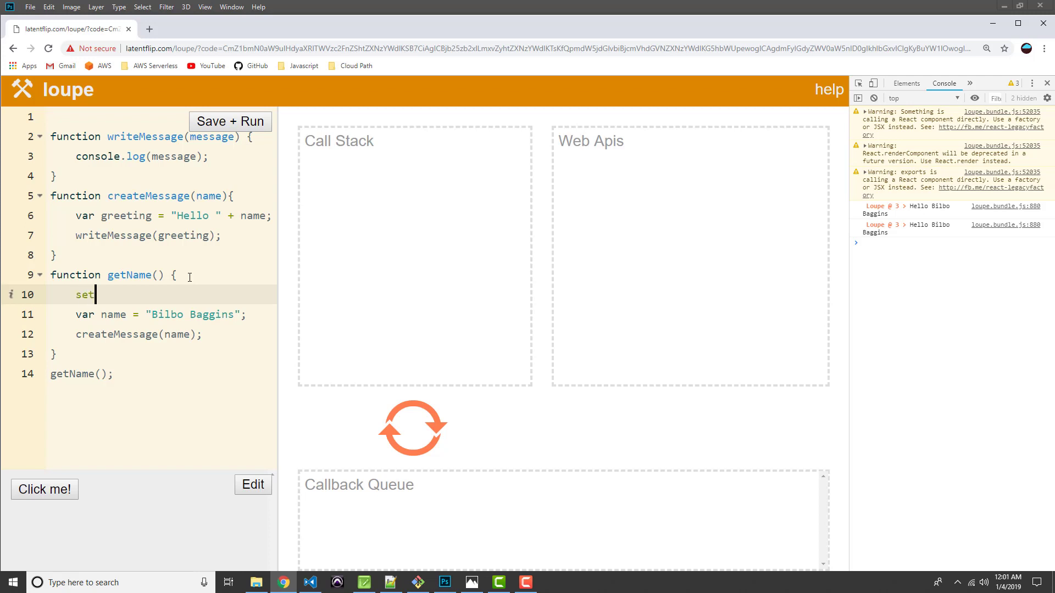
type("Time")
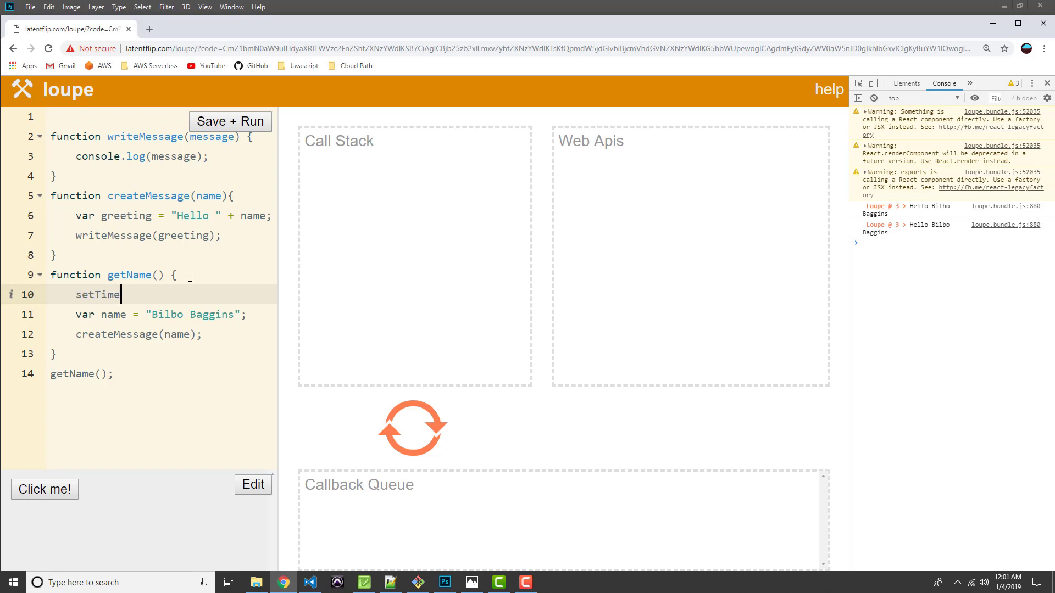
type("out(")
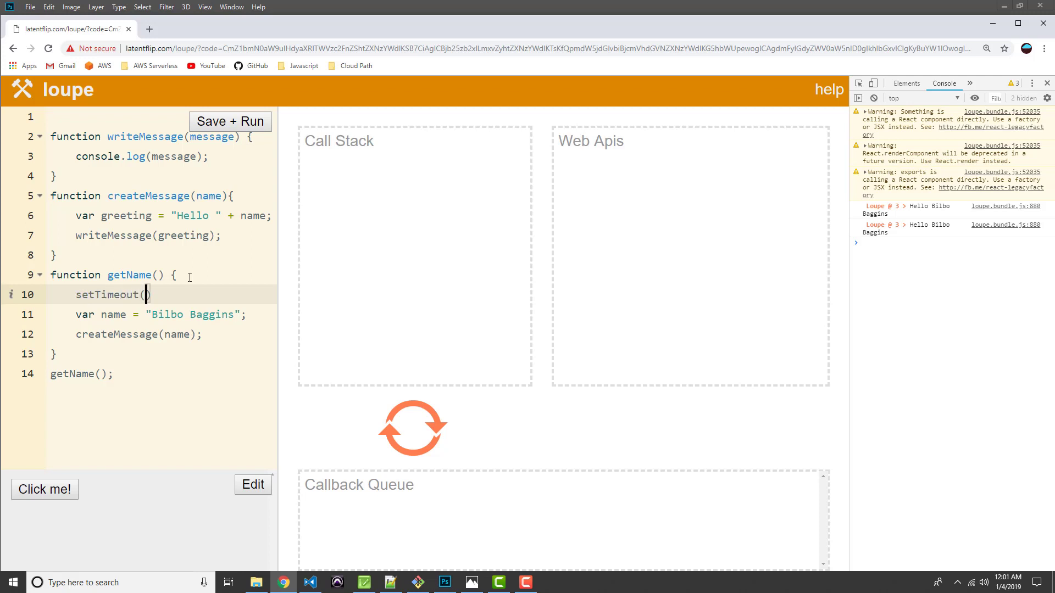
type("function")
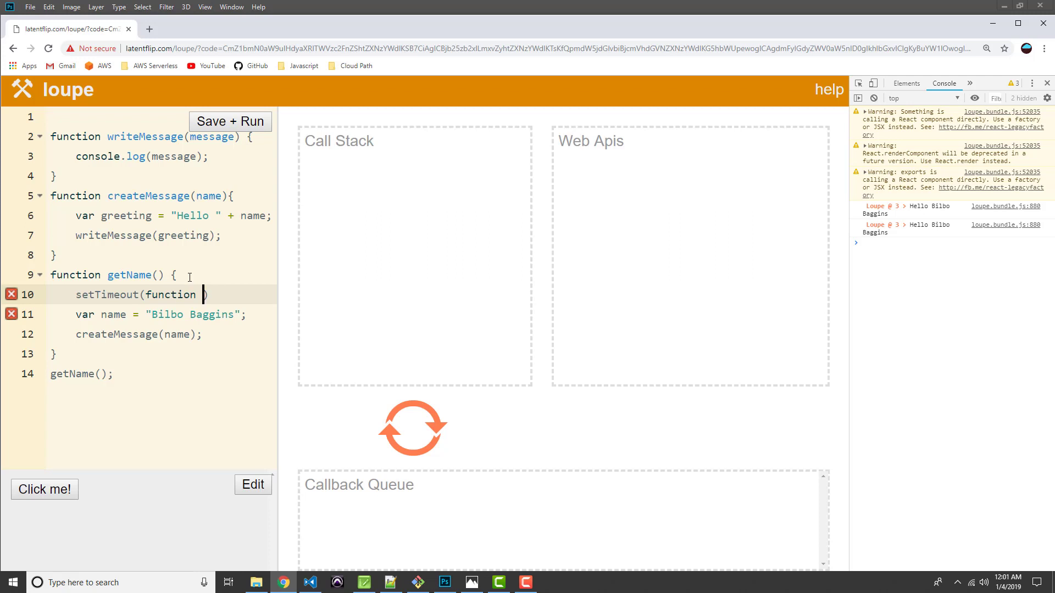
type("getNameCallback")
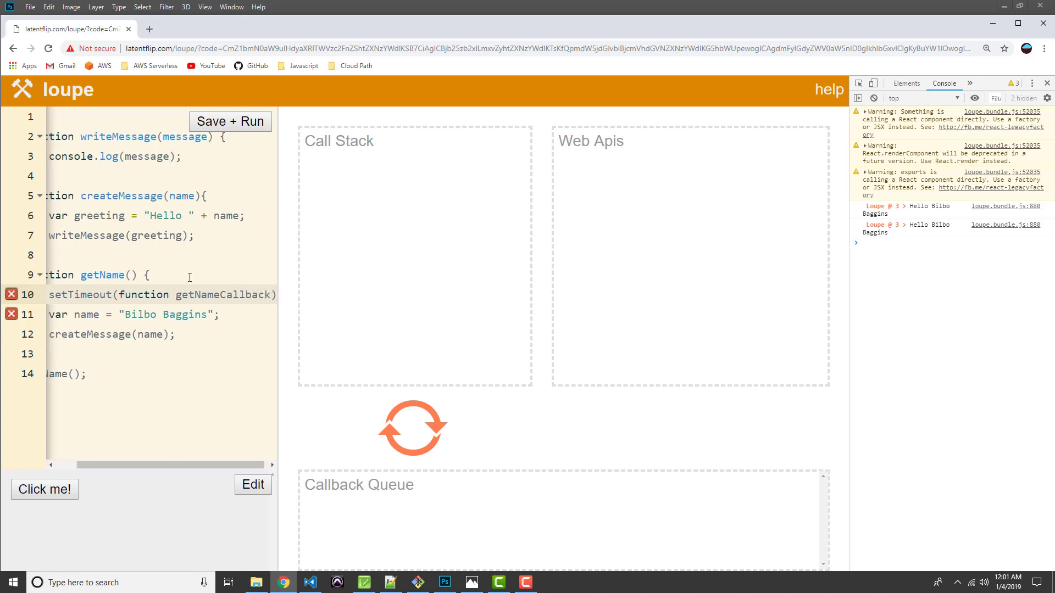
scroll("right", 3)
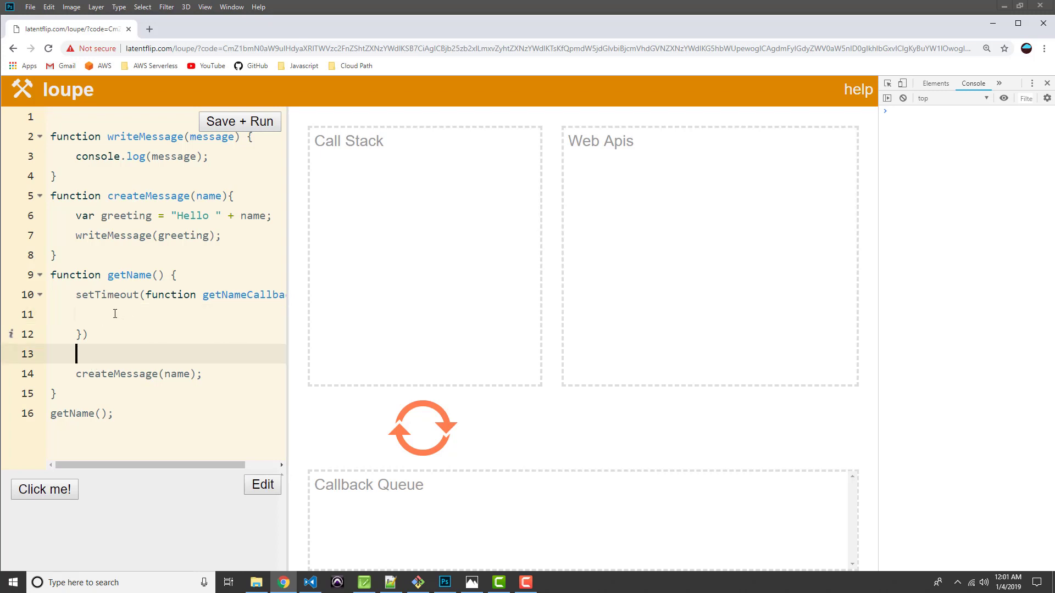
- Move var name = "Bilbo Baggins"; into the callback and close it with a 3000 ms delay
type("var name = \"Bilbo Baggins\";")
left_click(169, 334)
type(", ")
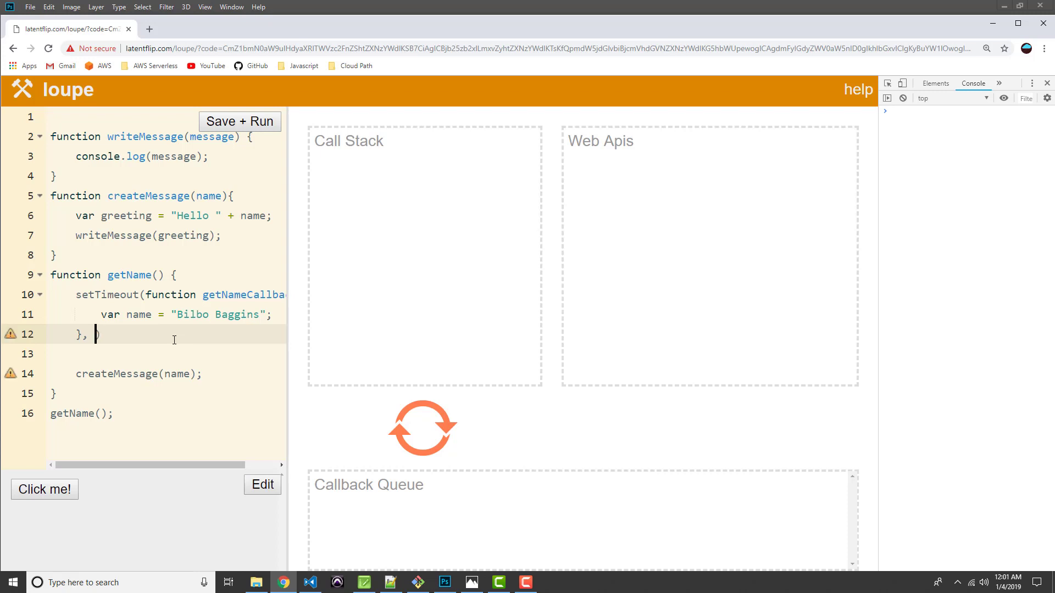
type("3000")
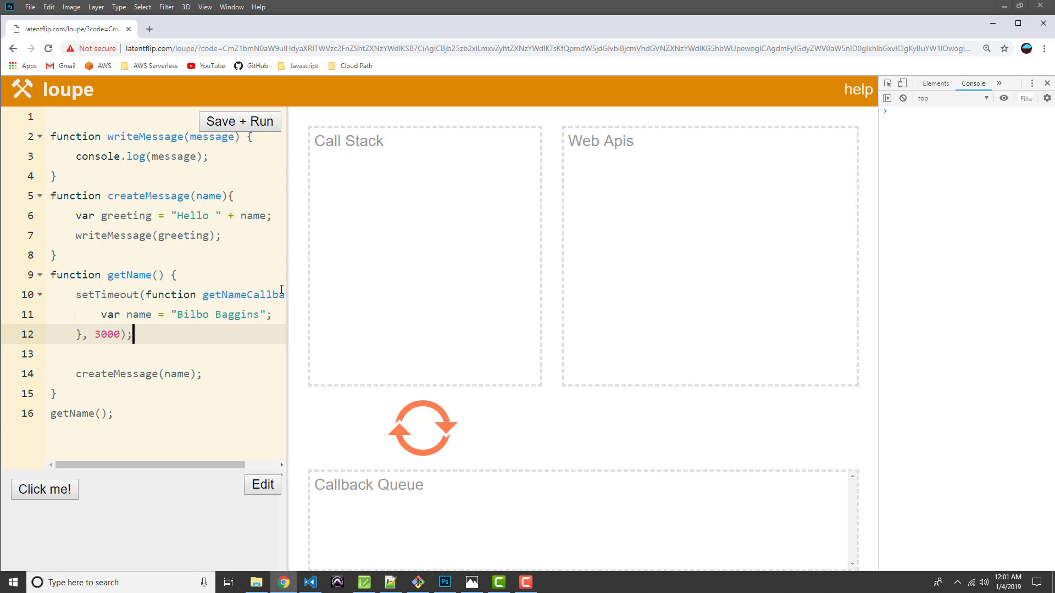
- Run the setTimeout version, which logs only Hello, then return to editing
left_click(239, 122)
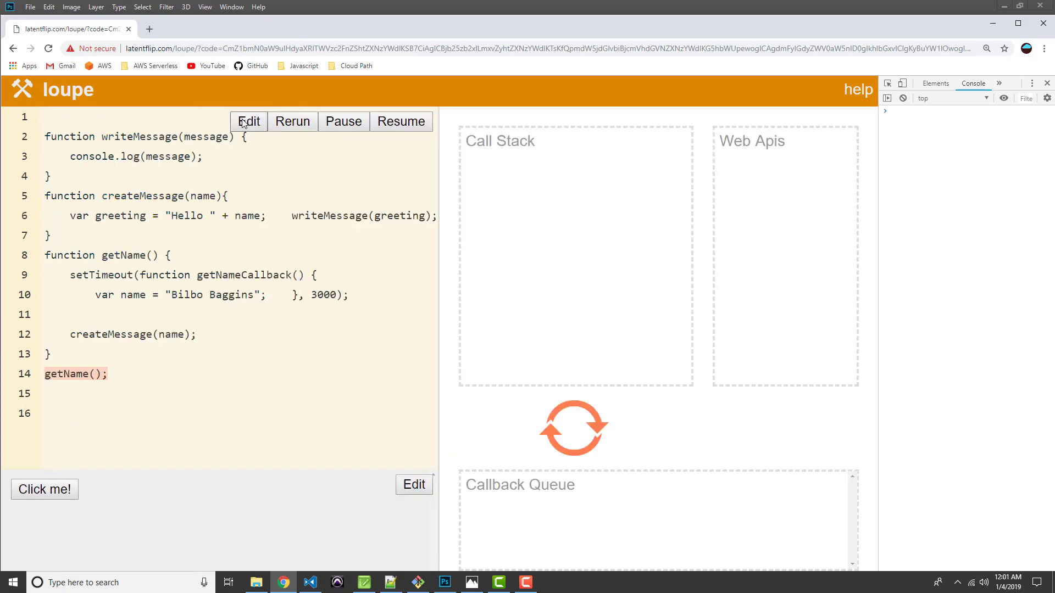
left_click(292, 122)
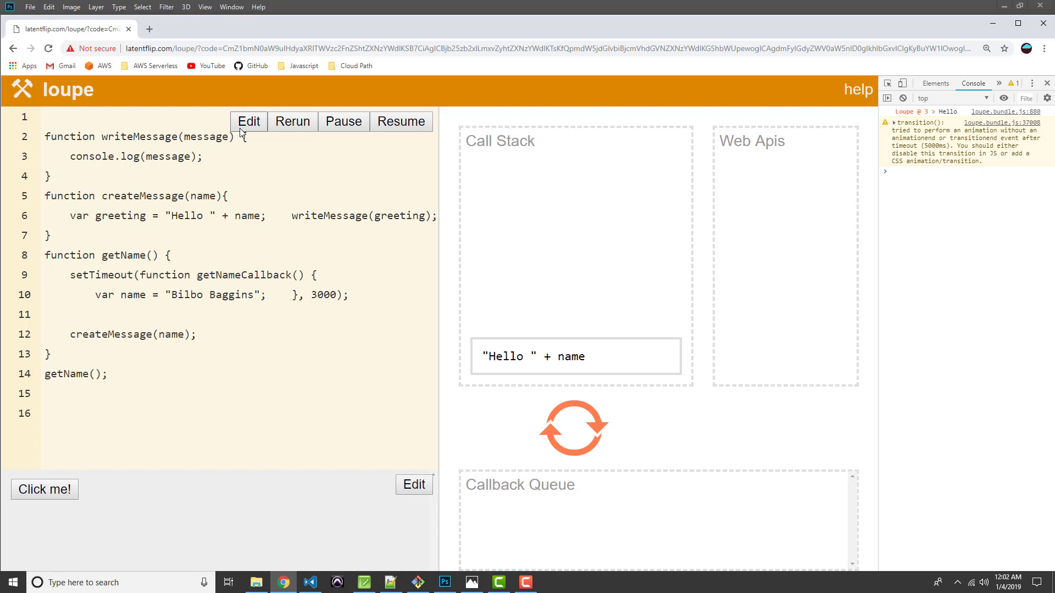
mouse_move(162, 378)
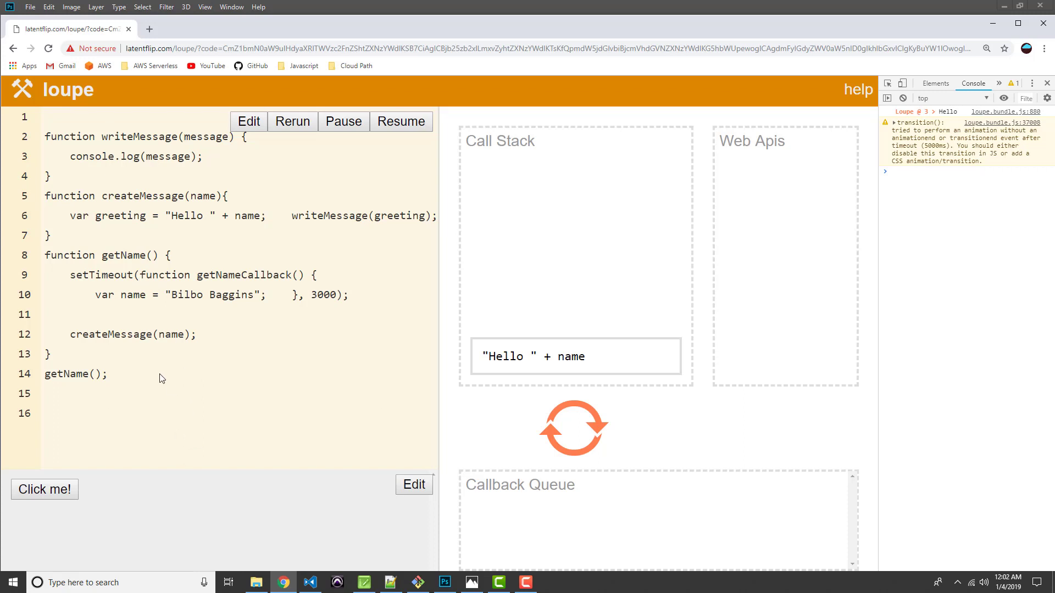
left_click(247, 121)
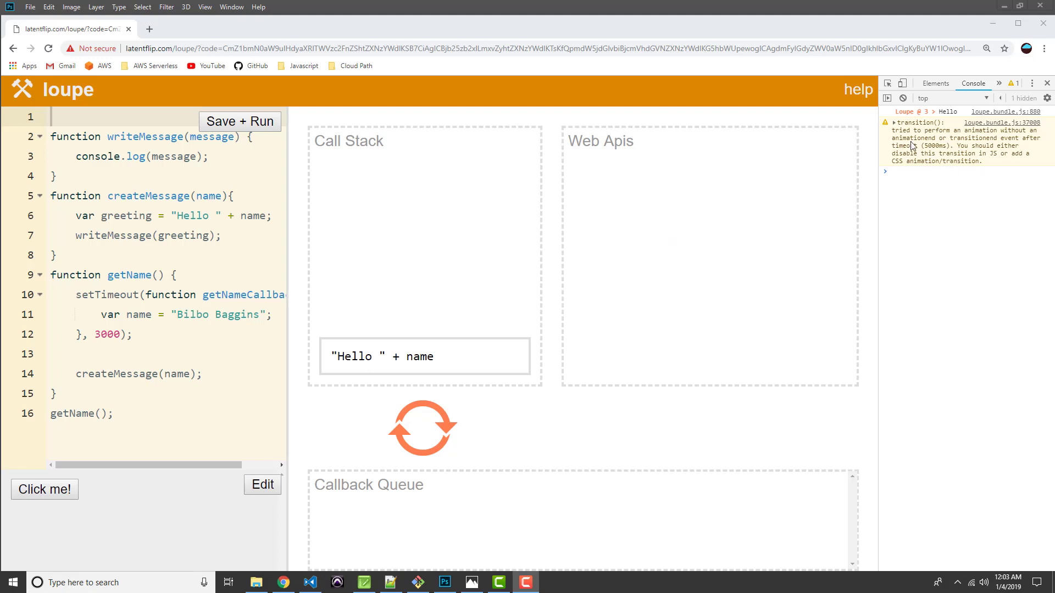
mouse_move(992, 133)
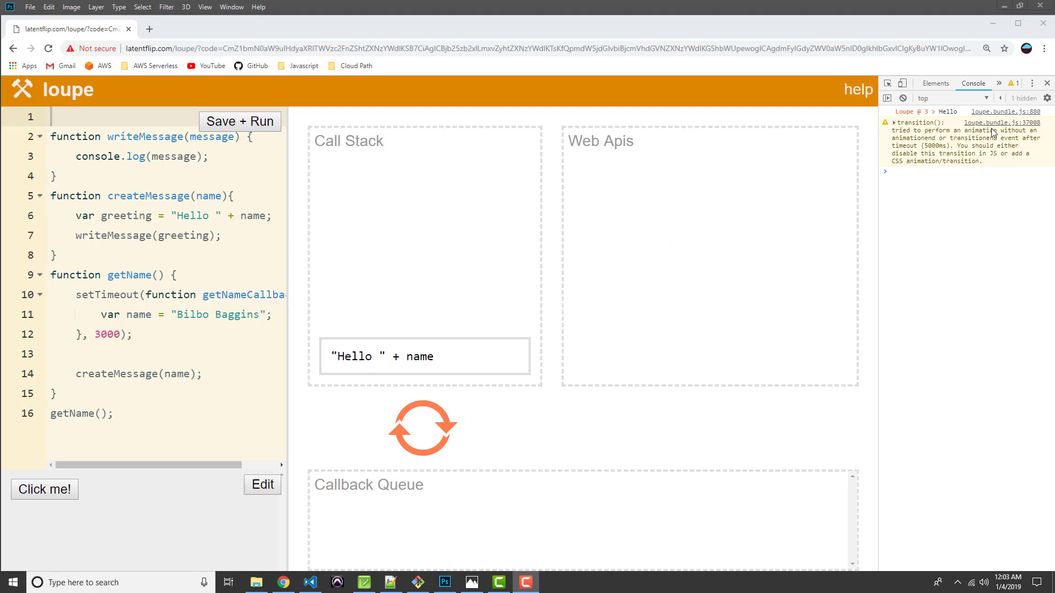
mouse_move(417, 349)
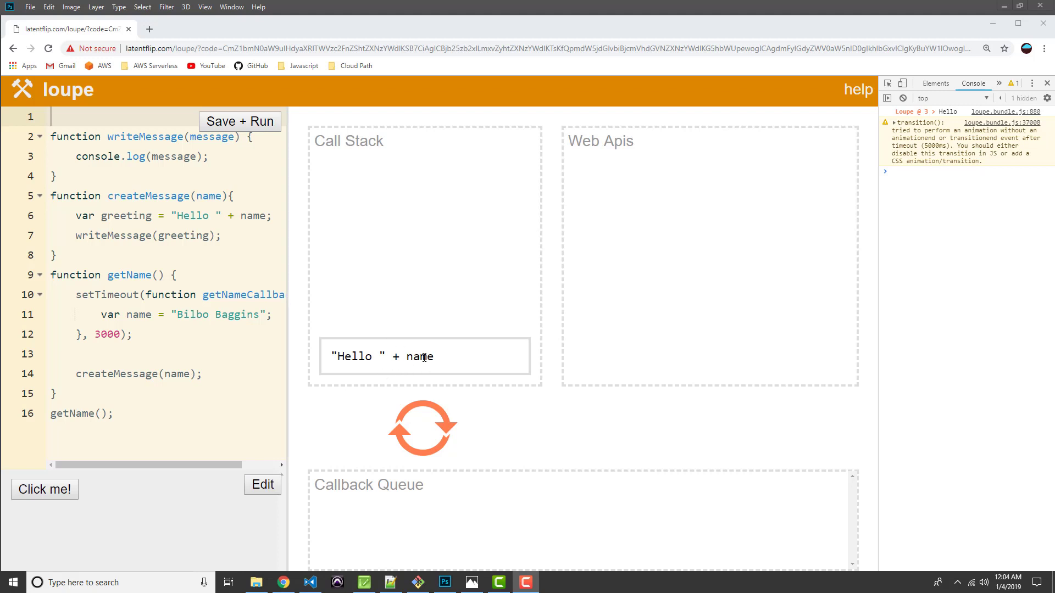
mouse_move(436, 362)
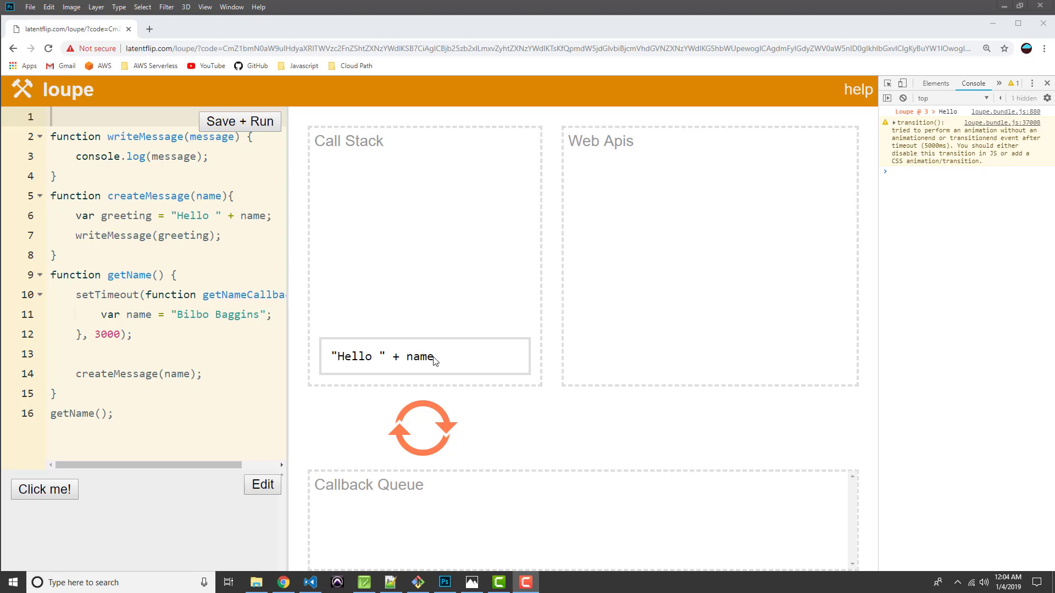
mouse_move(1009, 287)
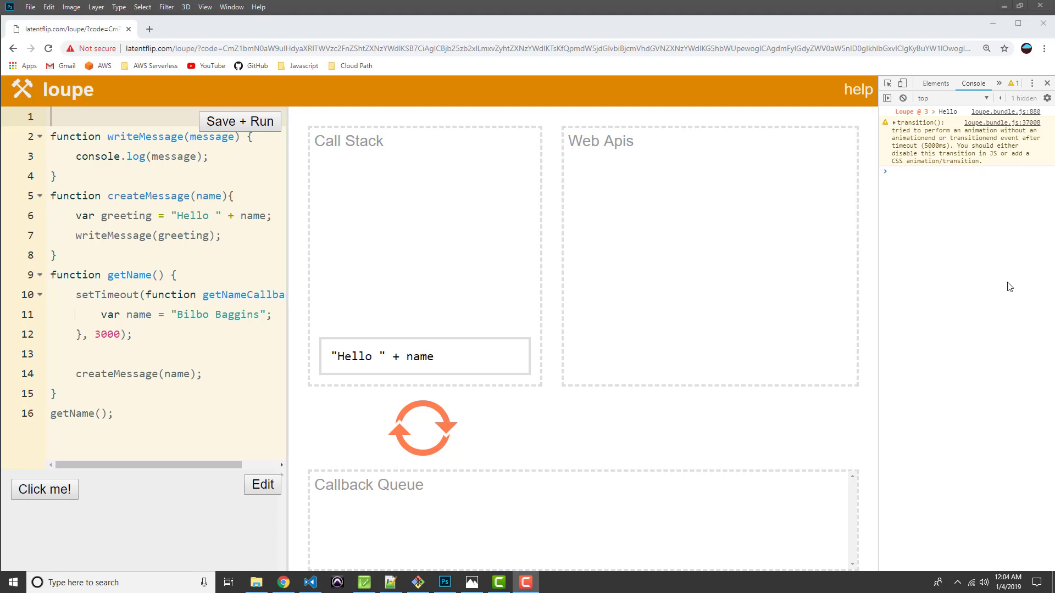
mouse_move(945, 120)
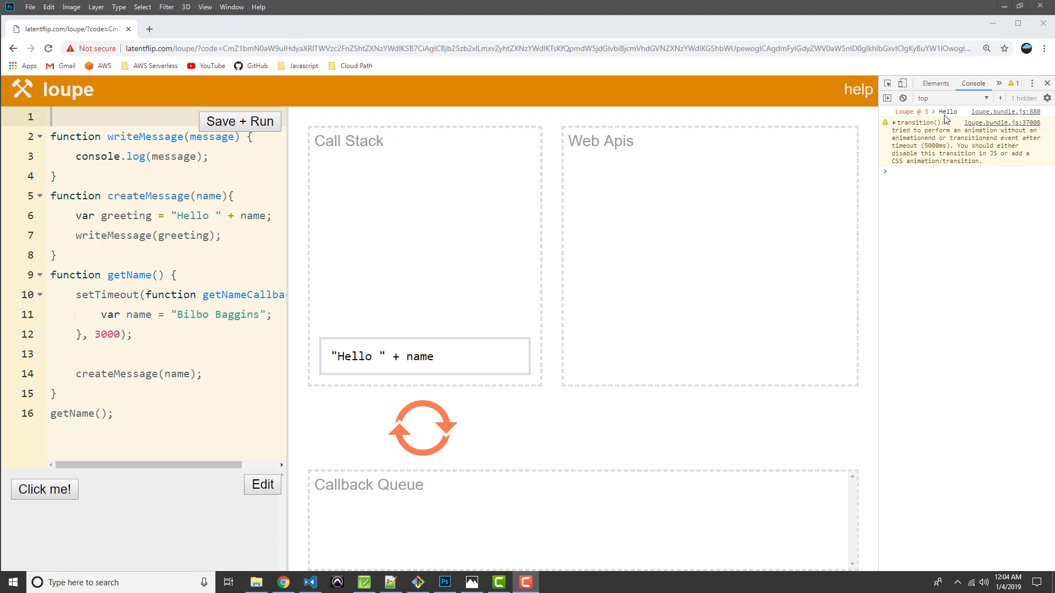
mouse_move(955, 119)
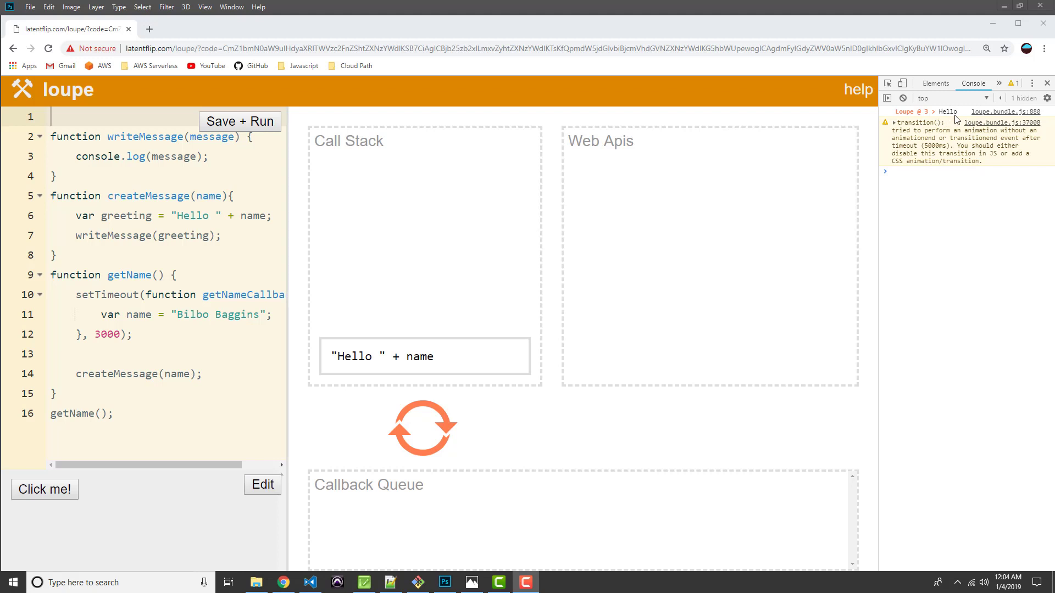
mouse_move(240, 416)
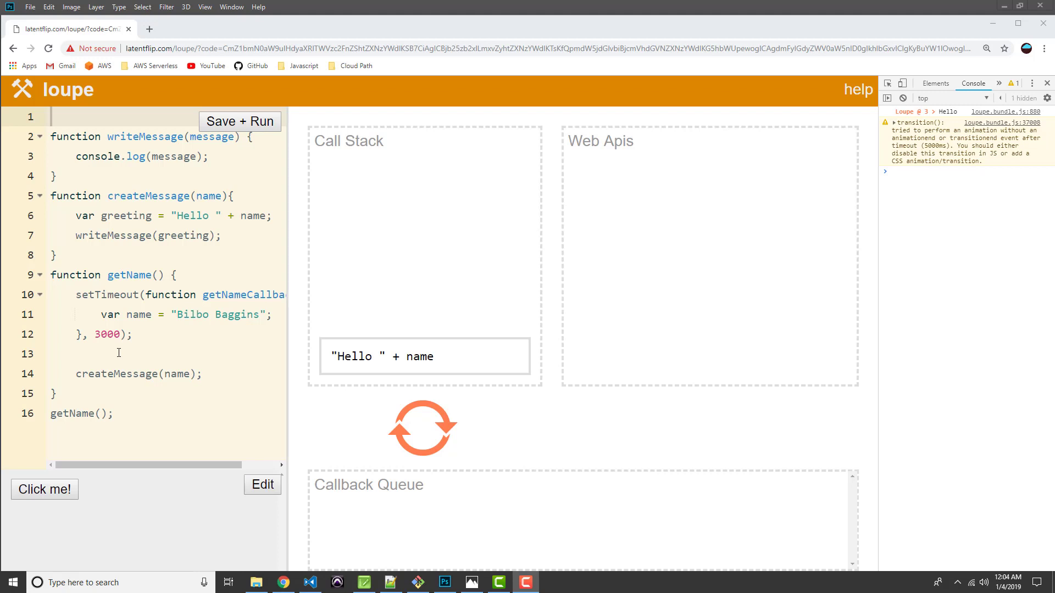
mouse_move(140, 336)
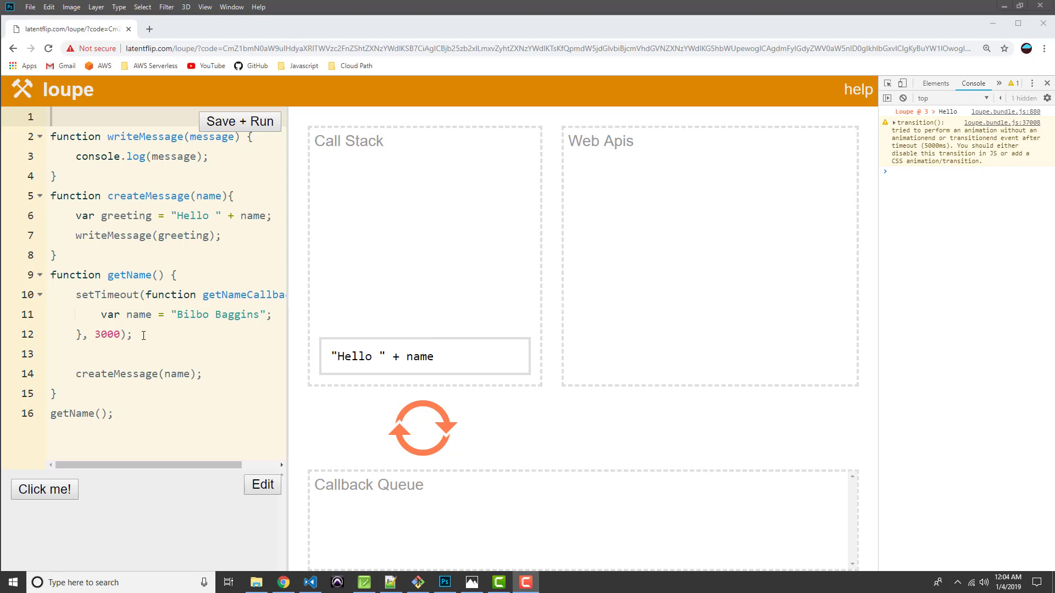
- Move createMessage(name); into getNameCallback after the name line and run the code
left_click(195, 373)
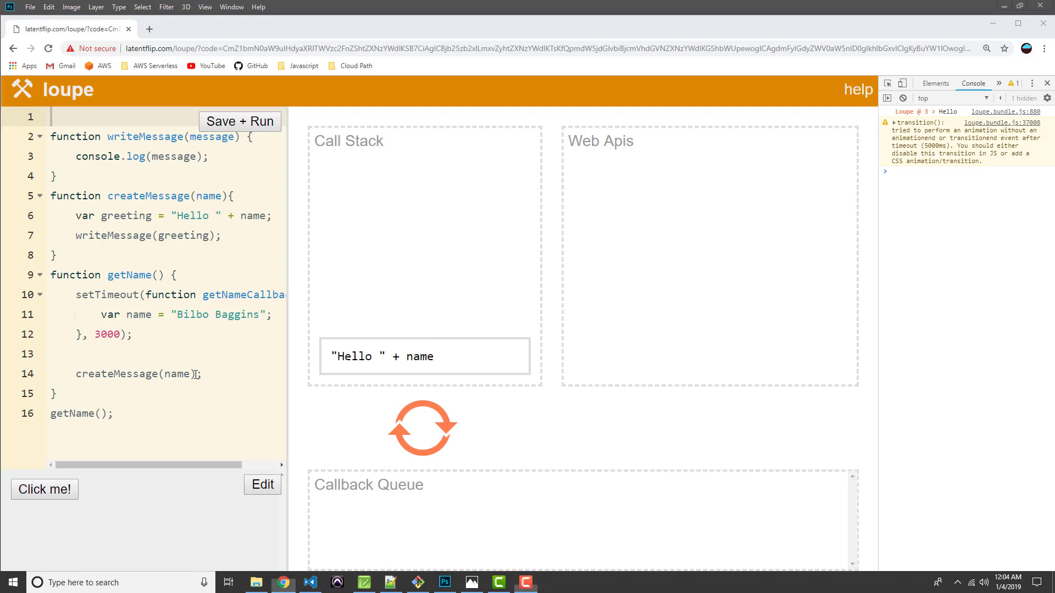
left_click(76, 373)
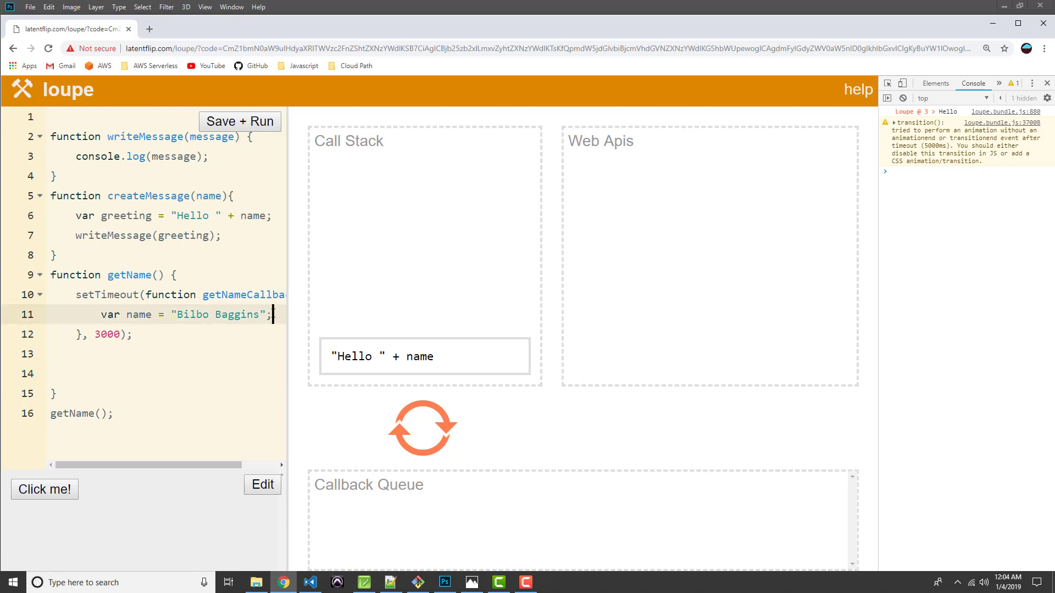
type("createMessage(name);")
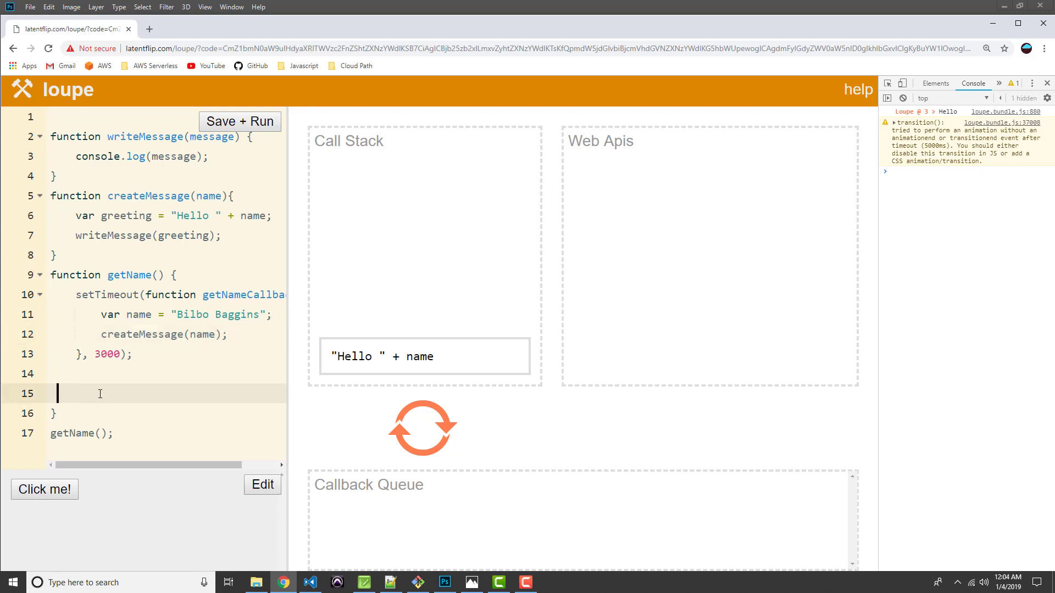
key("Backspace")
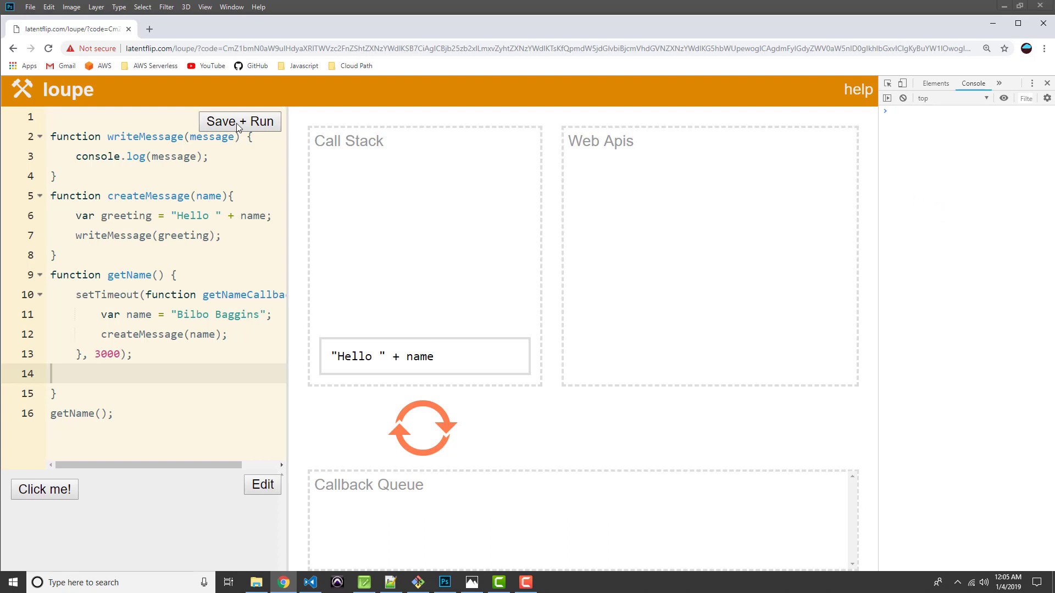
left_click(238, 121)
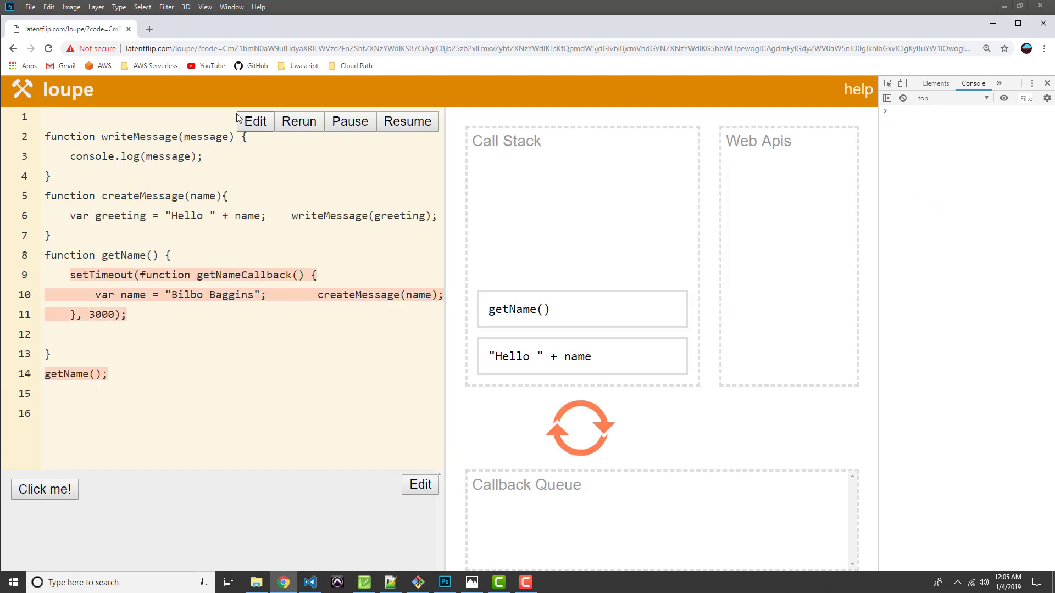